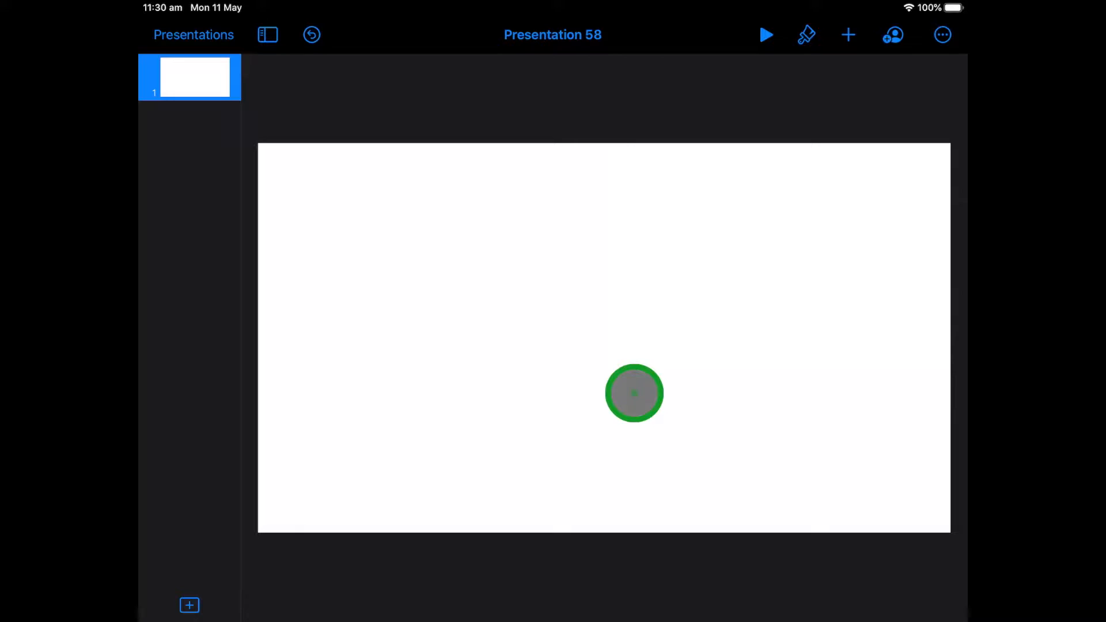
Insert the blue Keynote app icon from Recent photos and drag it to the lower left.
{"action": "left_click_drag", "start_coordinate": [634, 393], "coordinate": [540, 352]}
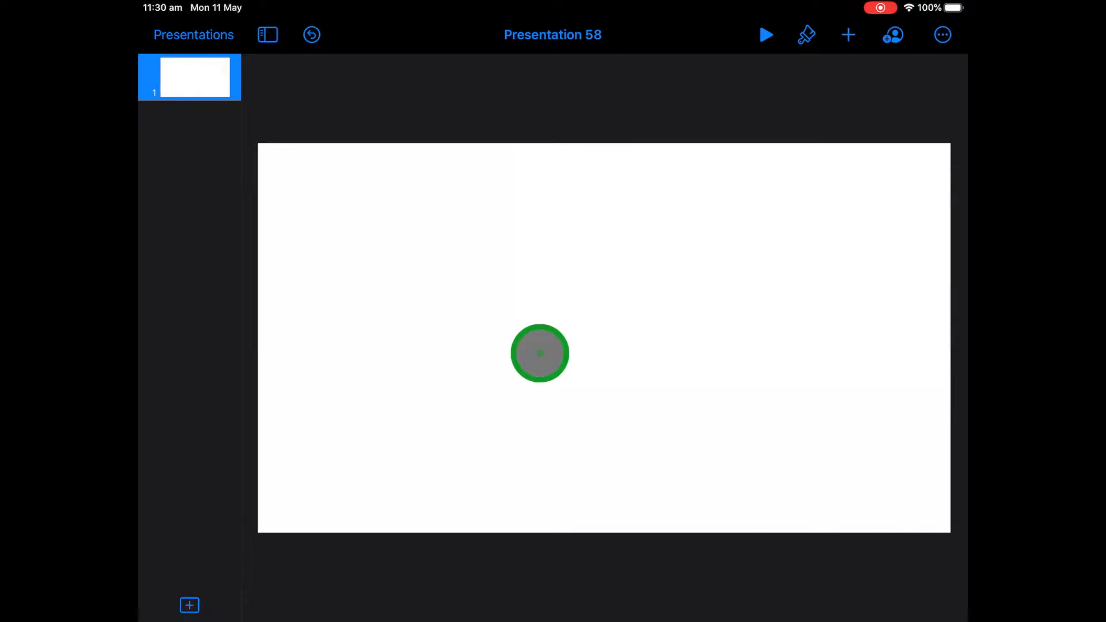
{"action": "left_click_drag", "start_coordinate": [539, 352], "coordinate": [538, 340]}
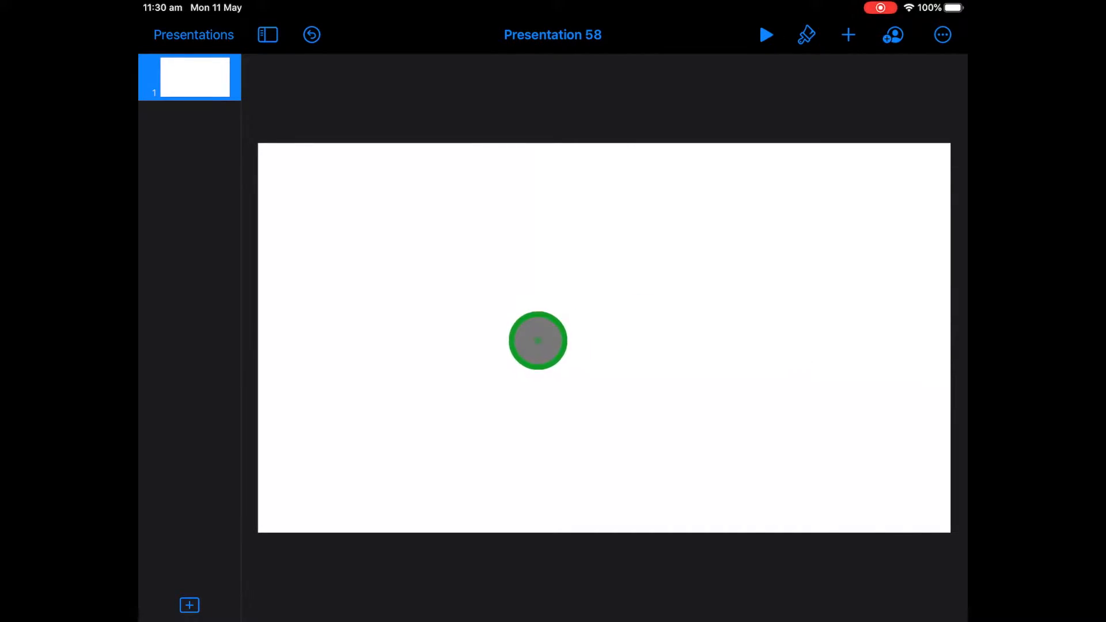
{"action": "left_click_drag", "start_coordinate": [537, 340], "coordinate": [747, 246]}
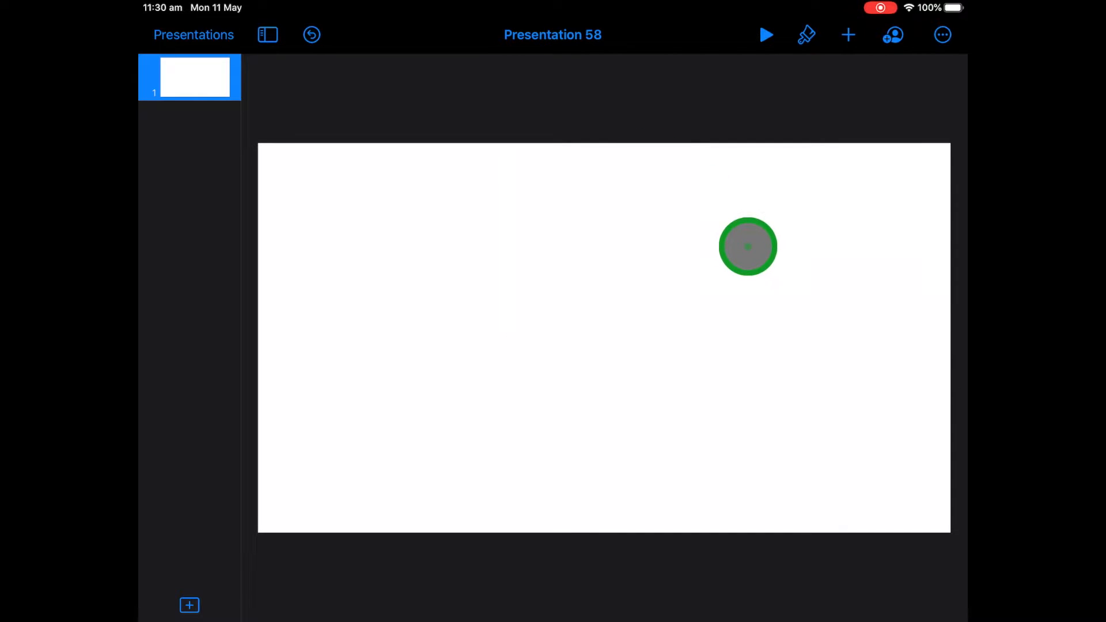
{"action": "left_click", "coordinate": [892, 35]}
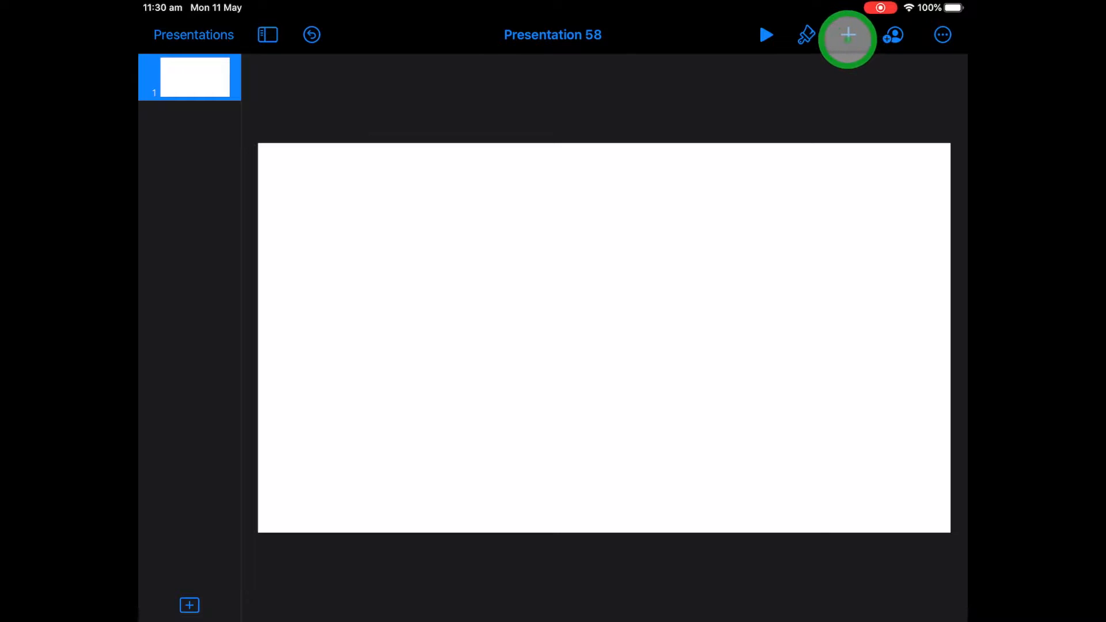
{"action": "left_click", "coordinate": [847, 34]}
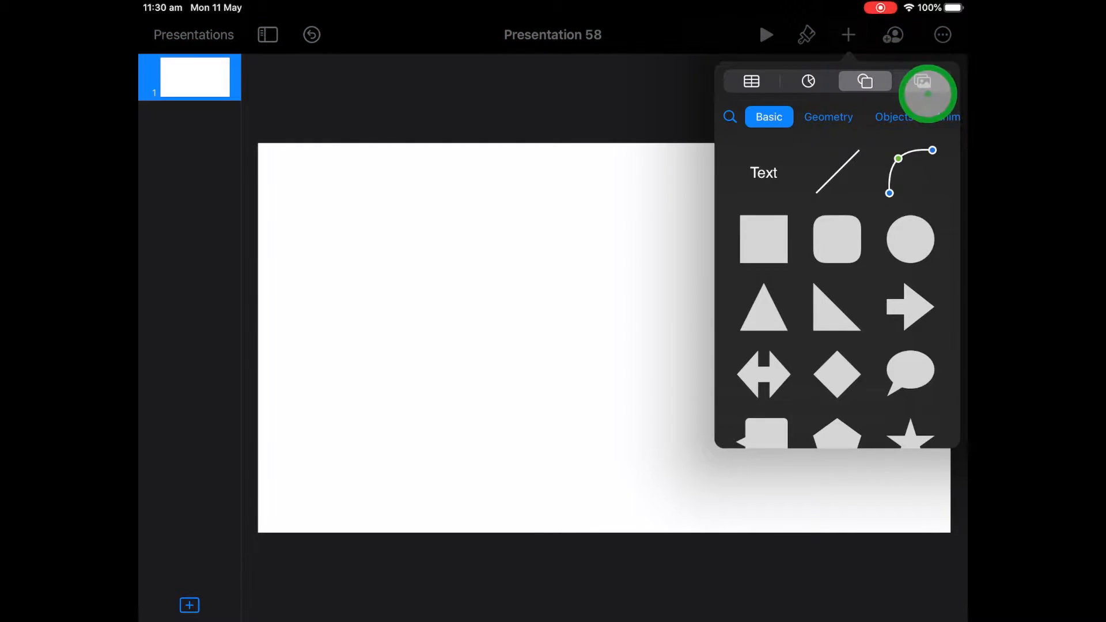
{"action": "left_click", "coordinate": [922, 81]}
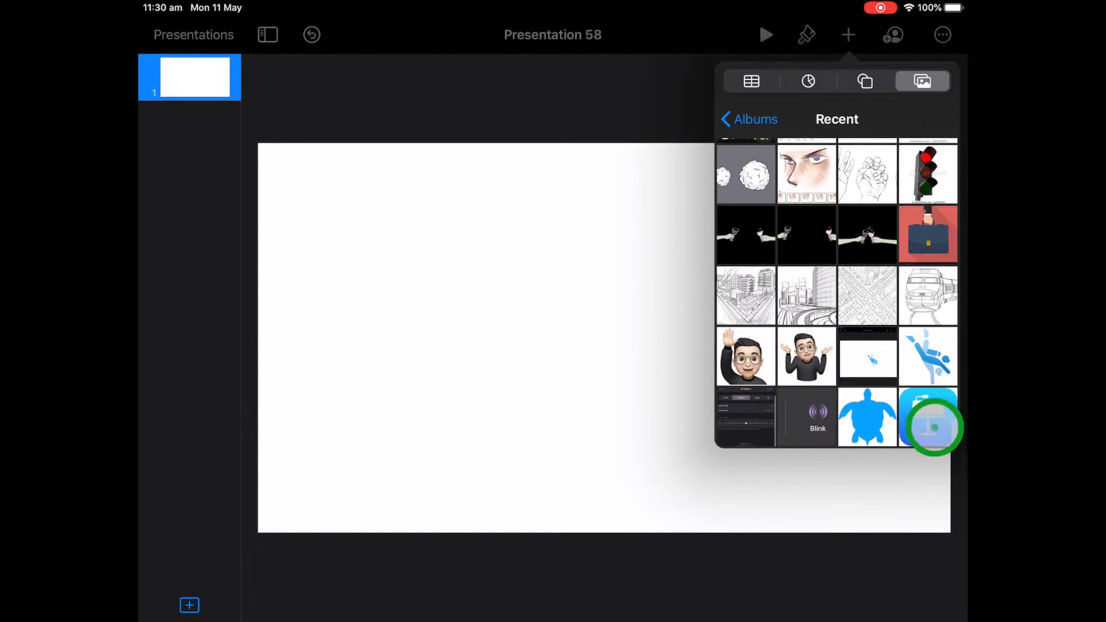
{"action": "left_click", "coordinate": [927, 420]}
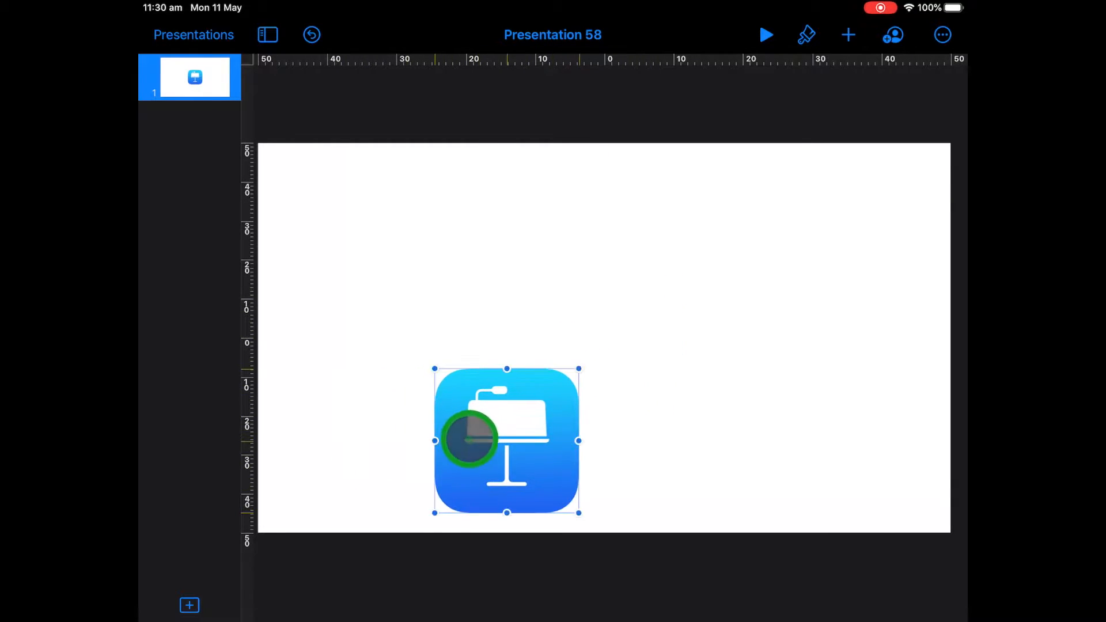
{"action": "left_click_drag", "start_coordinate": [469, 440], "coordinate": [407, 375]}
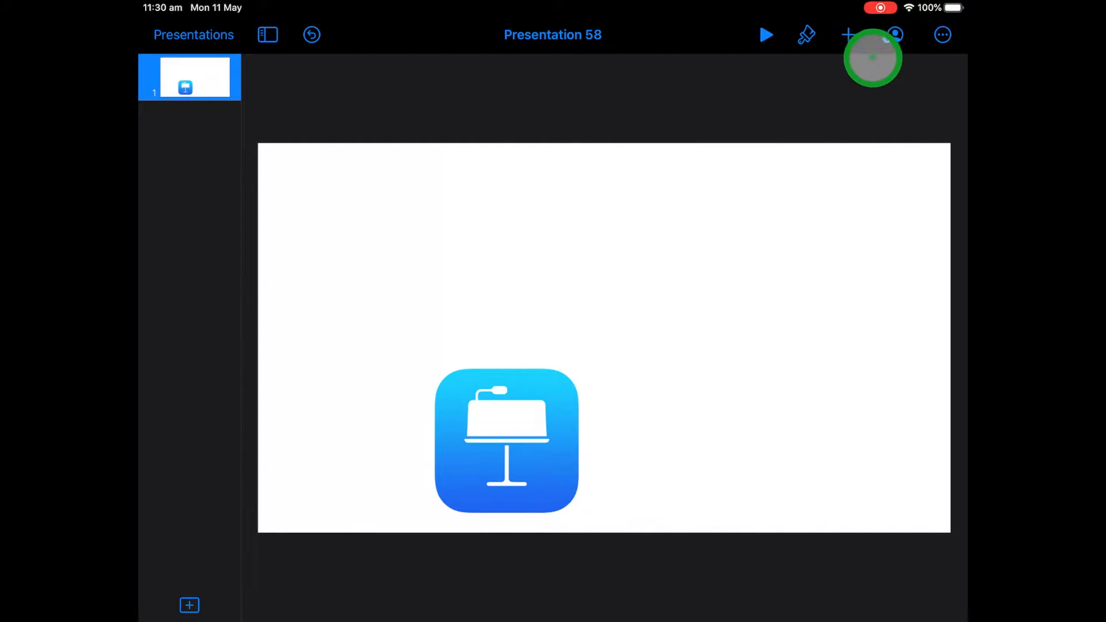
Insert a rounded square, move it top-left, enlarge it, and increase its corner rounding.
{"action": "left_click", "coordinate": [849, 35]}
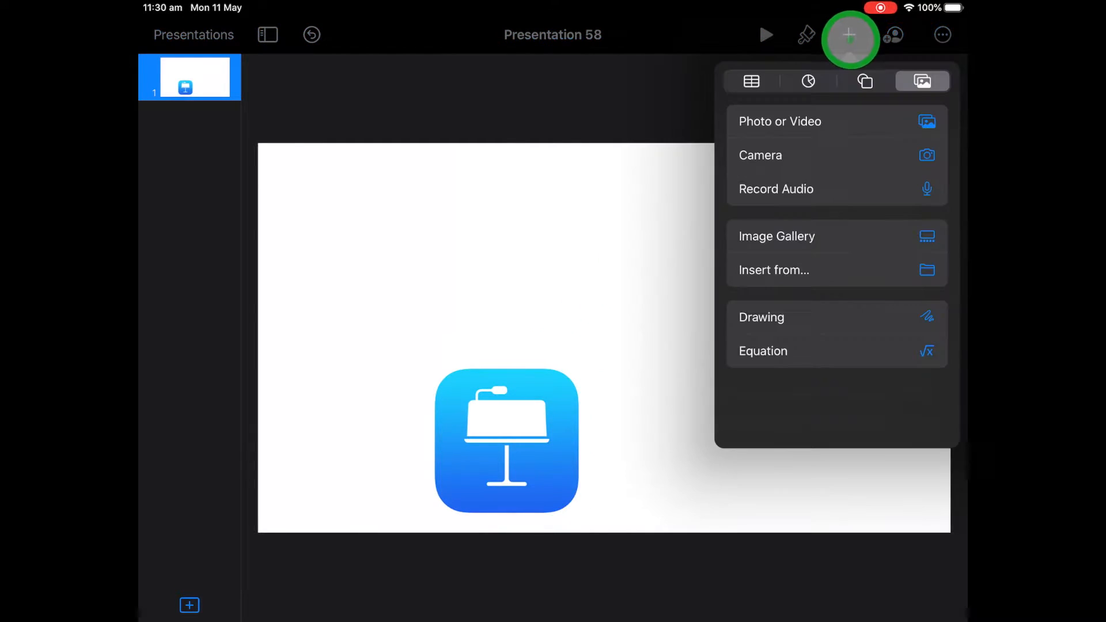
{"action": "left_click", "coordinate": [863, 80]}
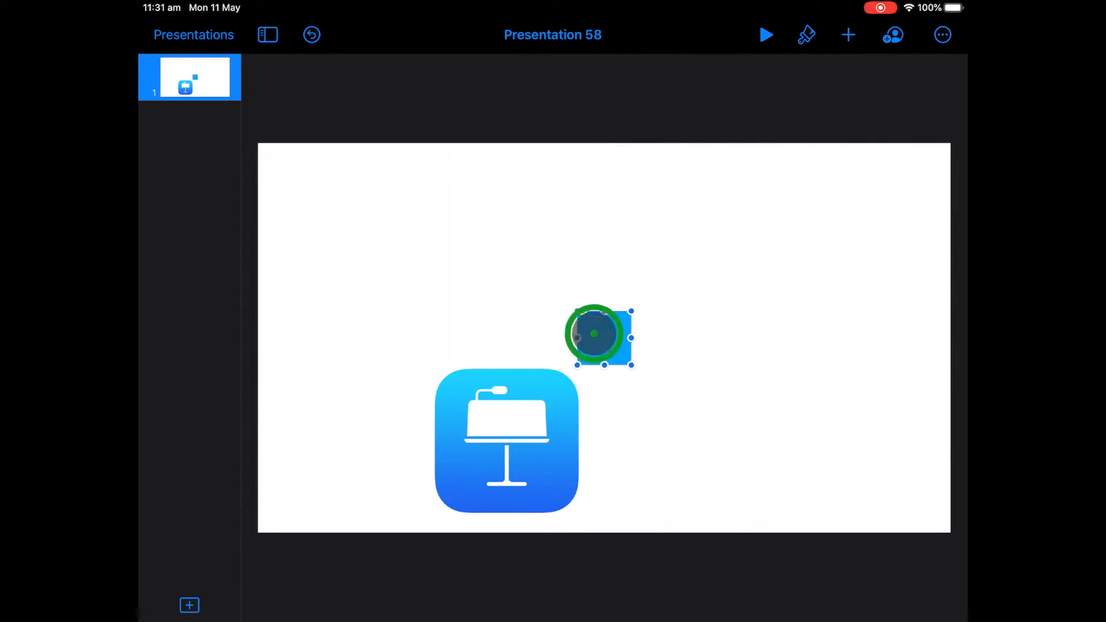
{"action": "left_click_drag", "start_coordinate": [603, 337], "coordinate": [305, 190]}
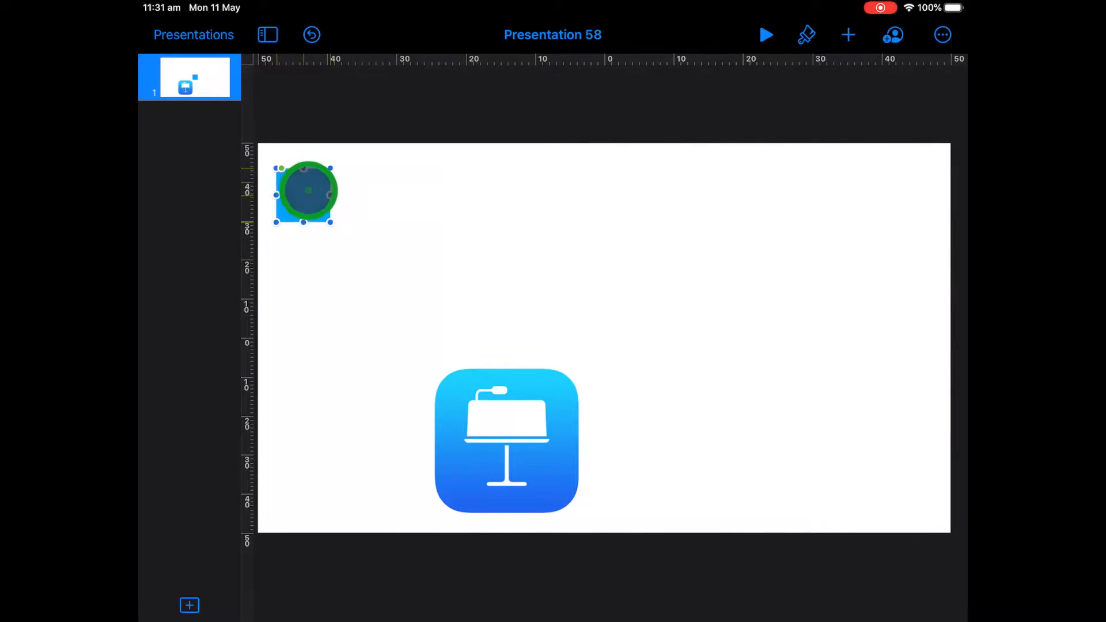
{"action": "left_click_drag", "start_coordinate": [329, 220], "coordinate": [465, 355]}
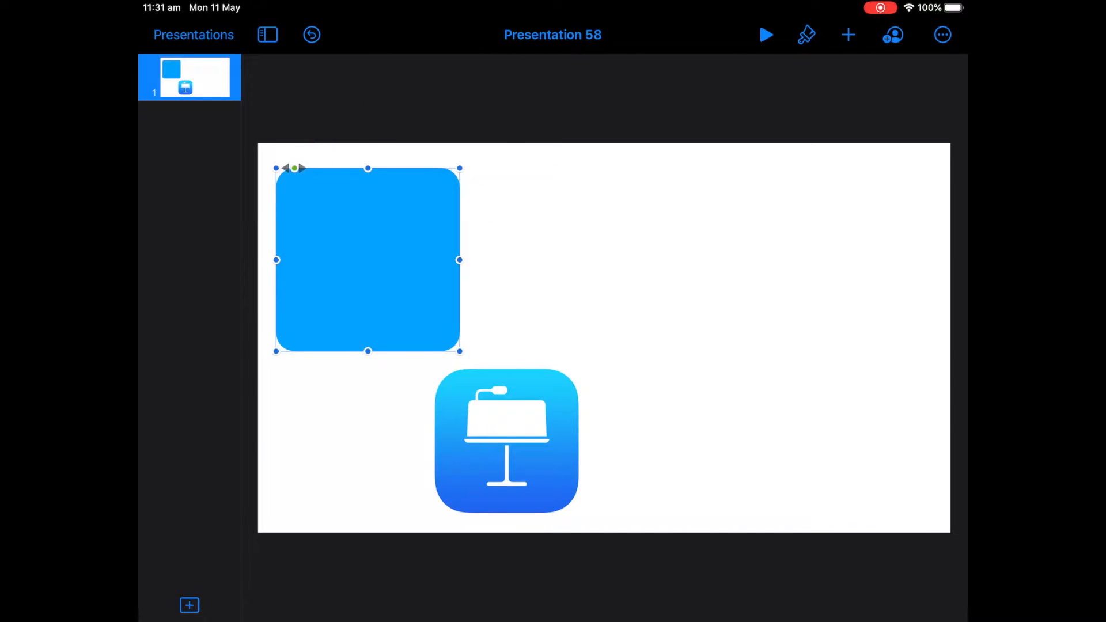
{"action": "left_click_drag", "start_coordinate": [293, 167], "coordinate": [319, 167]}
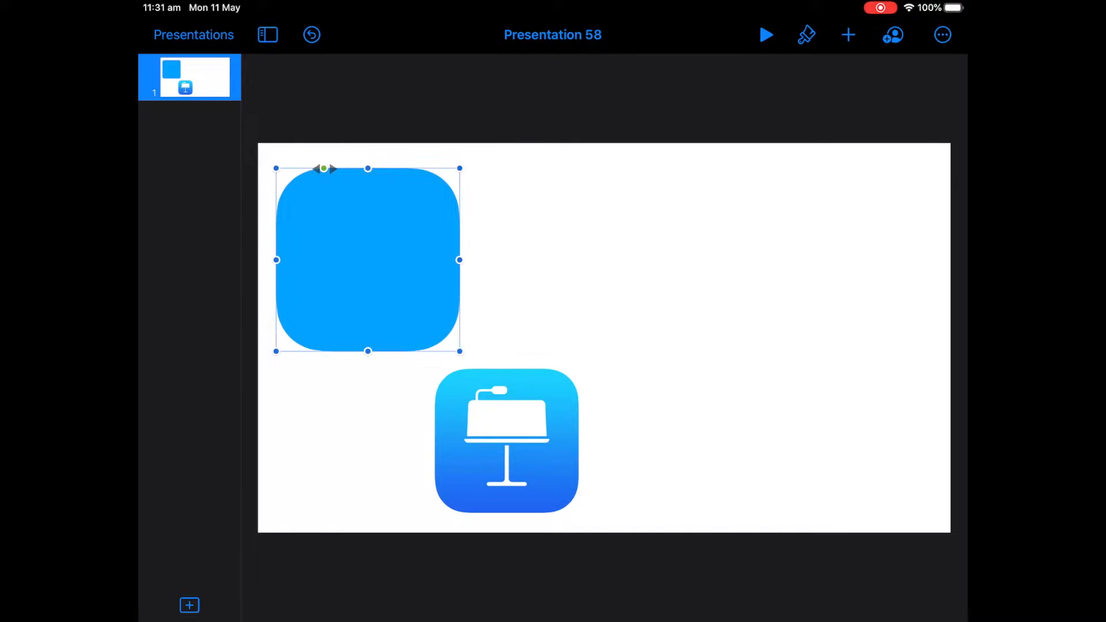
{"action": "left_click", "coordinate": [521, 376]}
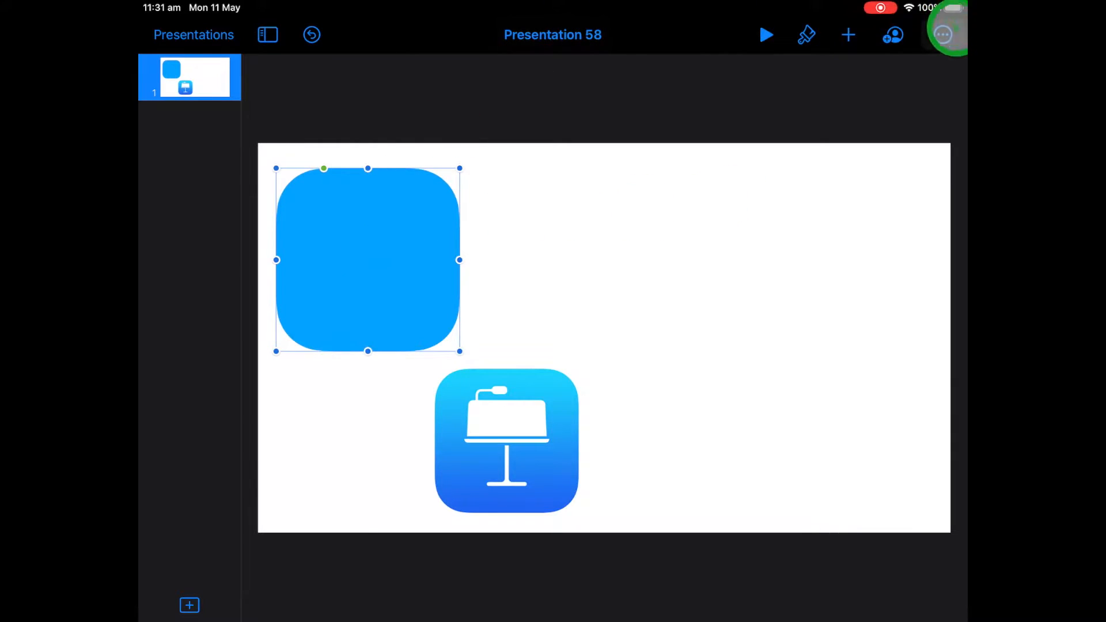
Give the square a Fill > Gradient running from light cyan to blue.
{"action": "left_click", "coordinate": [807, 35]}
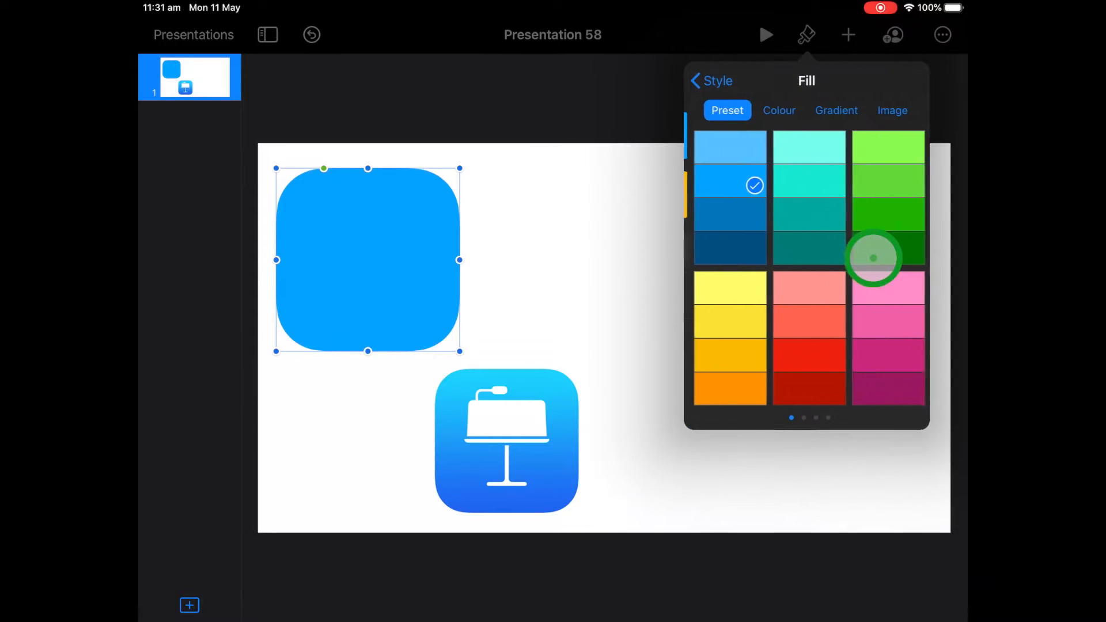
{"action": "left_click", "coordinate": [836, 110]}
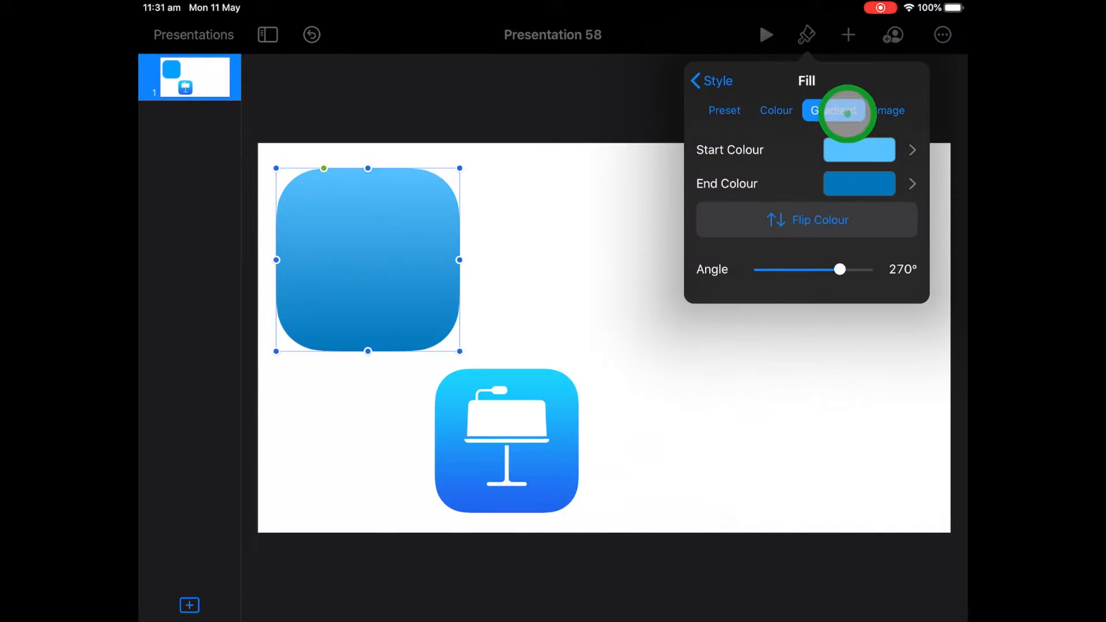
{"action": "left_click", "coordinate": [858, 150]}
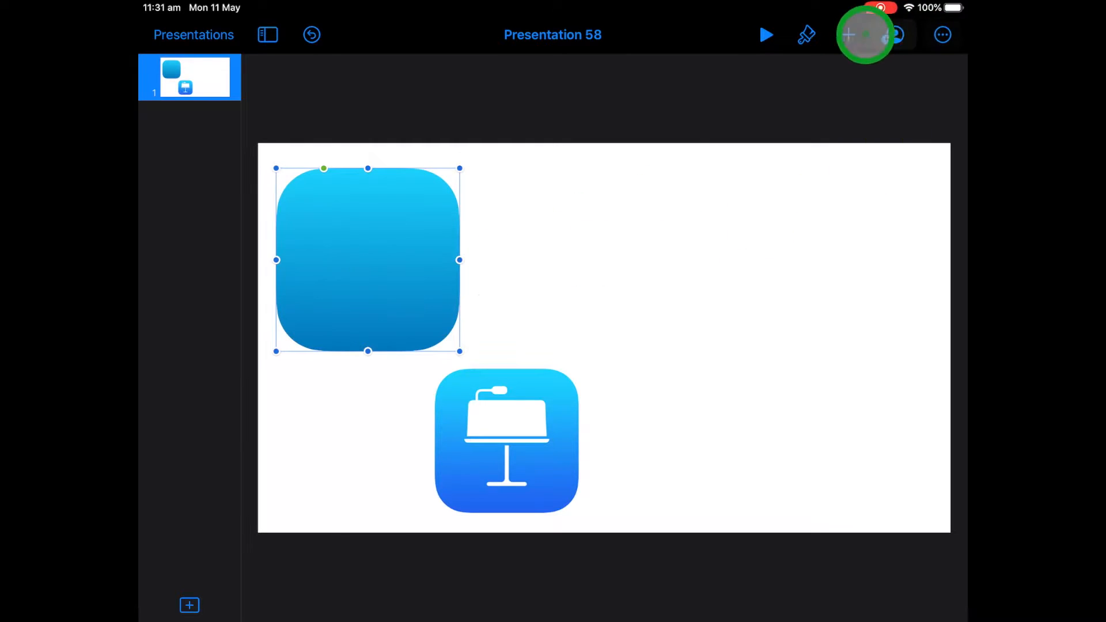
{"action": "left_click", "coordinate": [806, 34]}
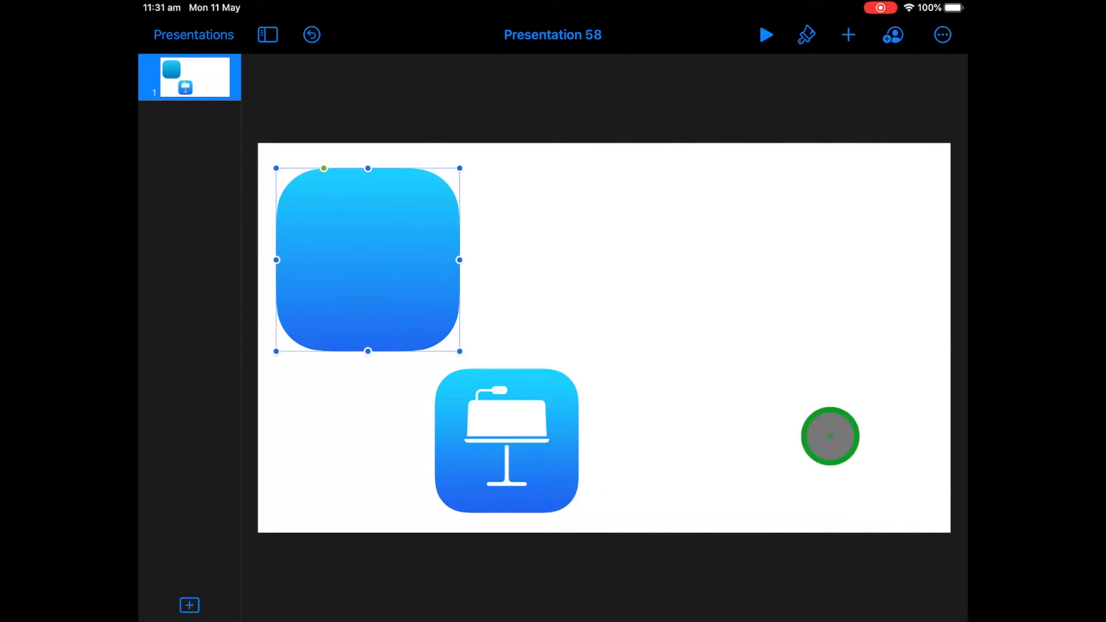
{"action": "left_click_drag", "start_coordinate": [829, 436], "coordinate": [433, 229]}
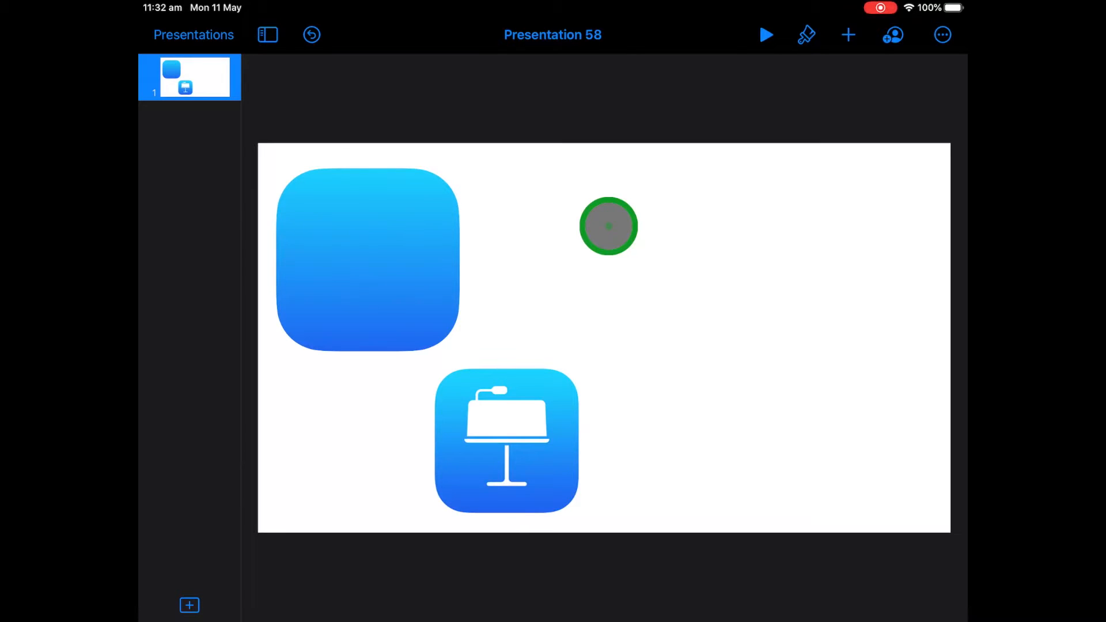
{"action": "left_click_drag", "start_coordinate": [608, 226], "coordinate": [684, 81]}
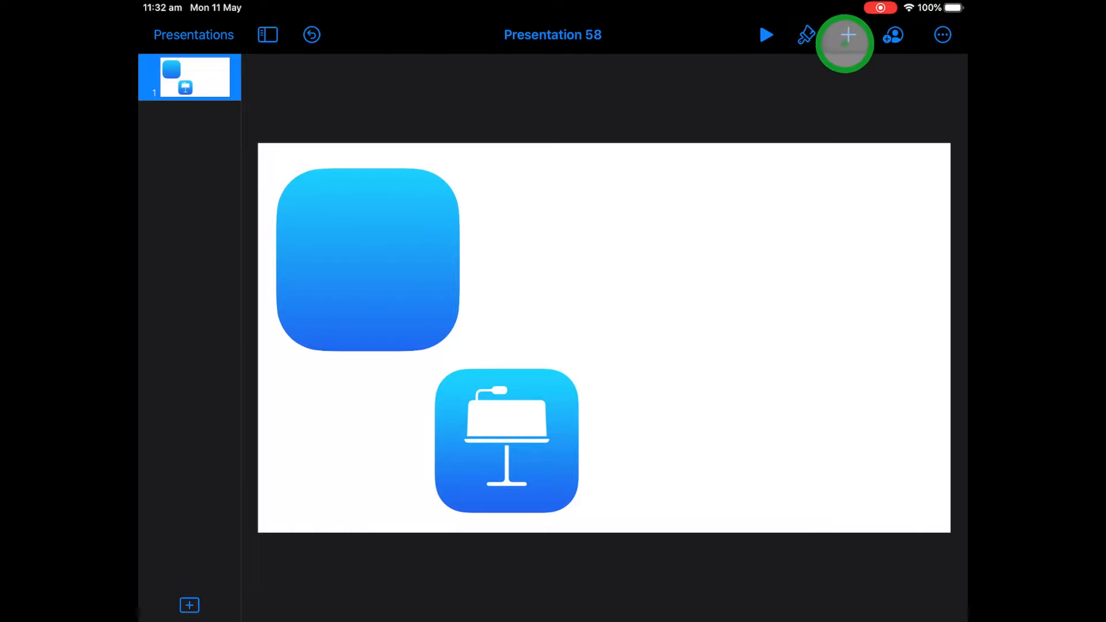
Insert the headphones shape from the Objects shape category.
{"action": "left_click", "coordinate": [847, 34]}
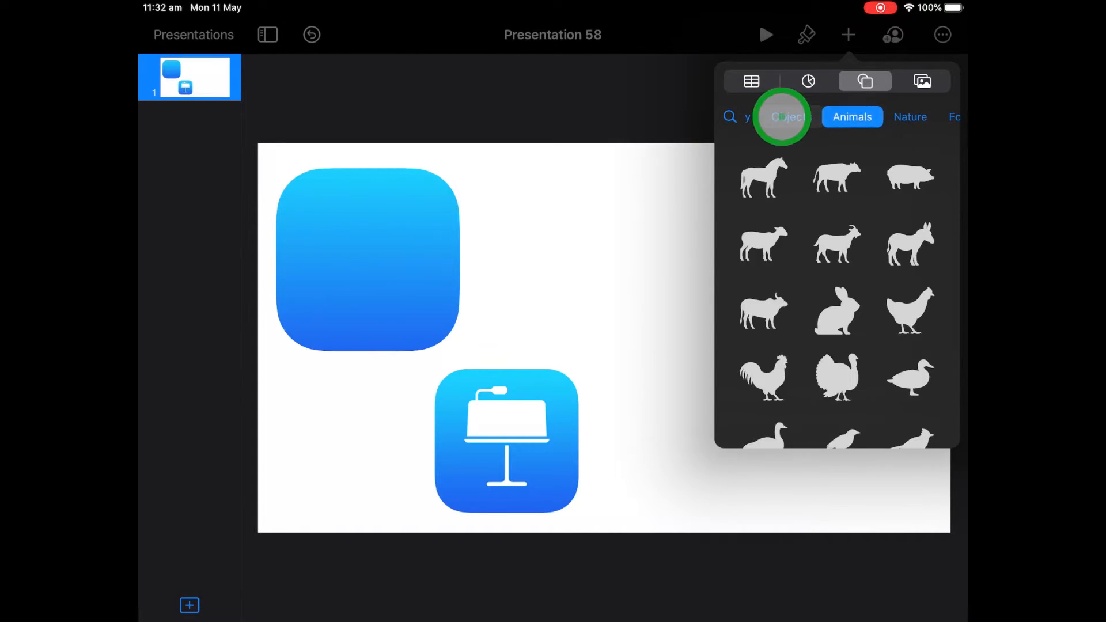
{"action": "left_click", "coordinate": [851, 117]}
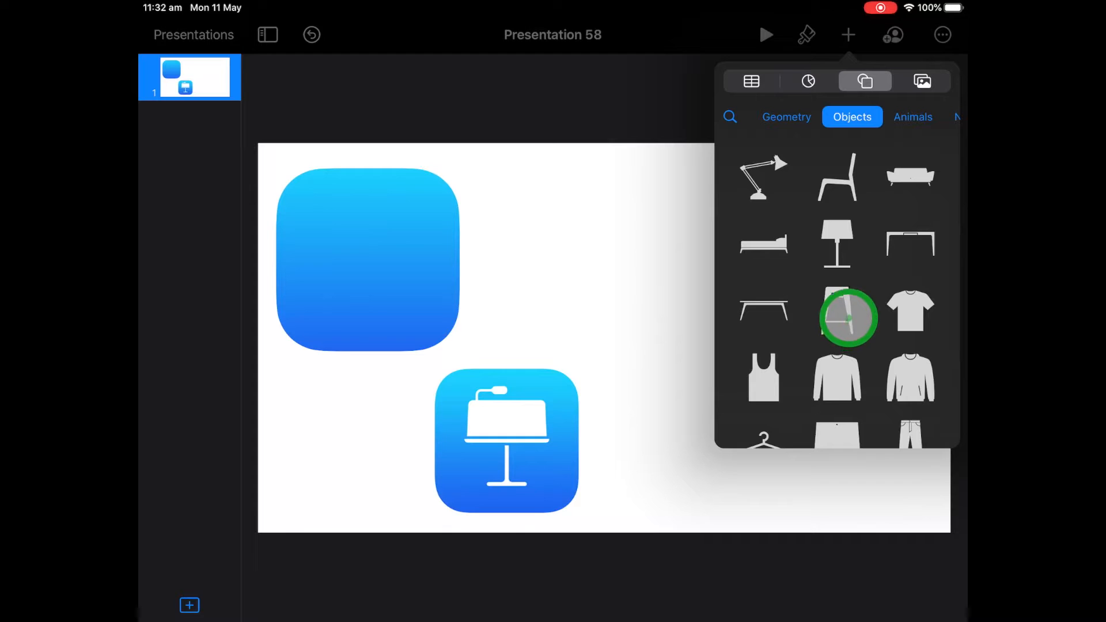
{"action": "scroll", "scroll_direction": "down", "scroll_amount": 3}
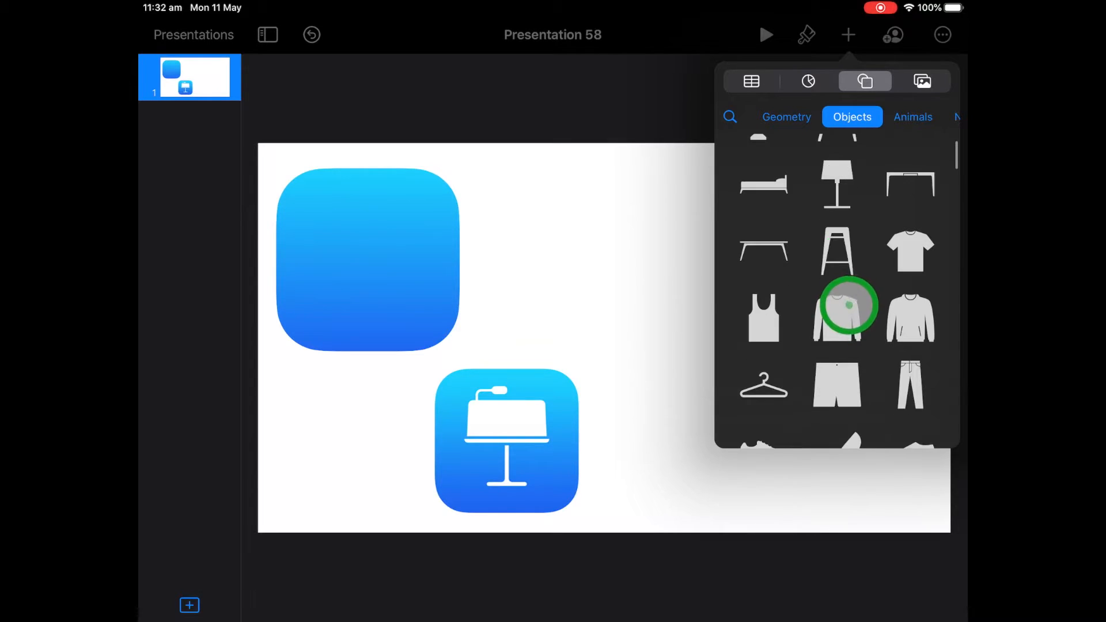
{"action": "scroll", "scroll_direction": "down", "scroll_amount": 3}
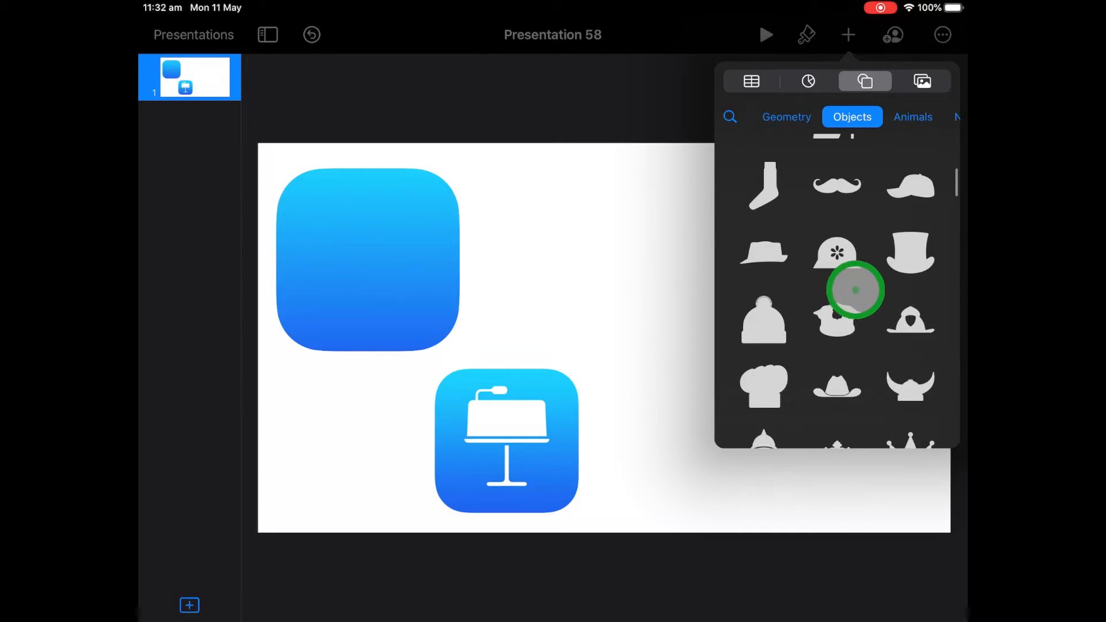
{"action": "scroll", "scroll_direction": "down", "scroll_amount": 3}
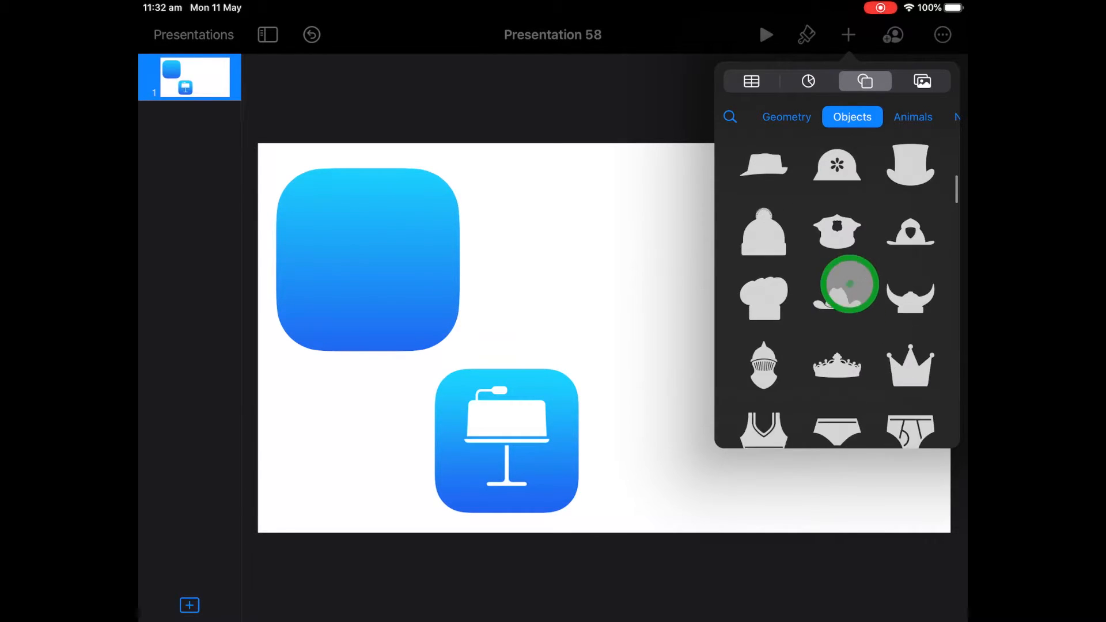
{"action": "scroll", "scroll_direction": "down", "scroll_amount": 3}
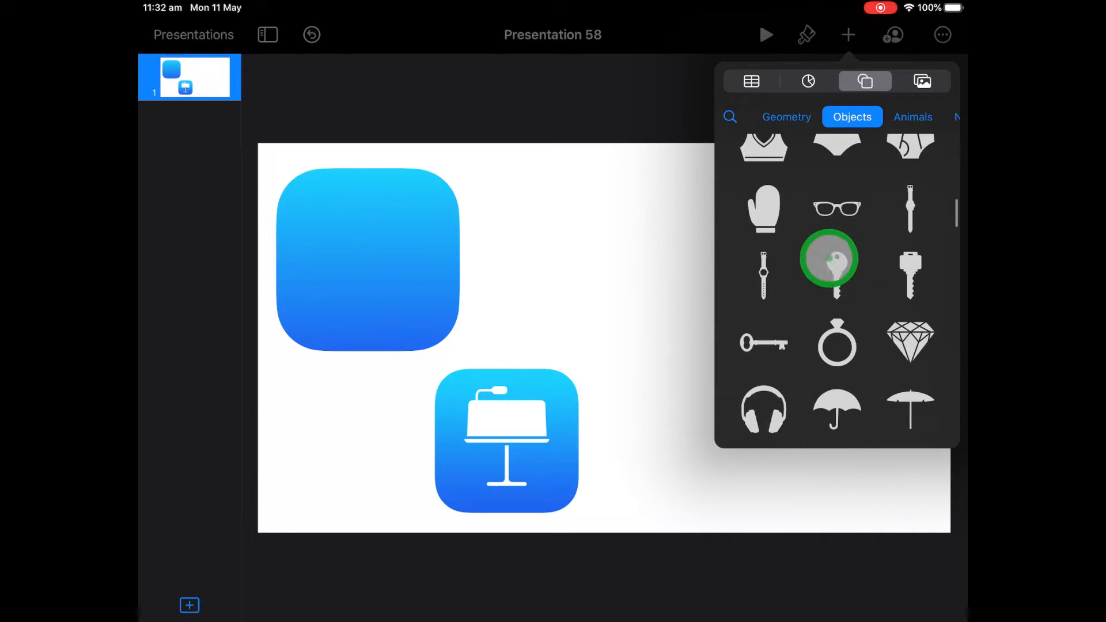
{"action": "left_click", "coordinate": [762, 409]}
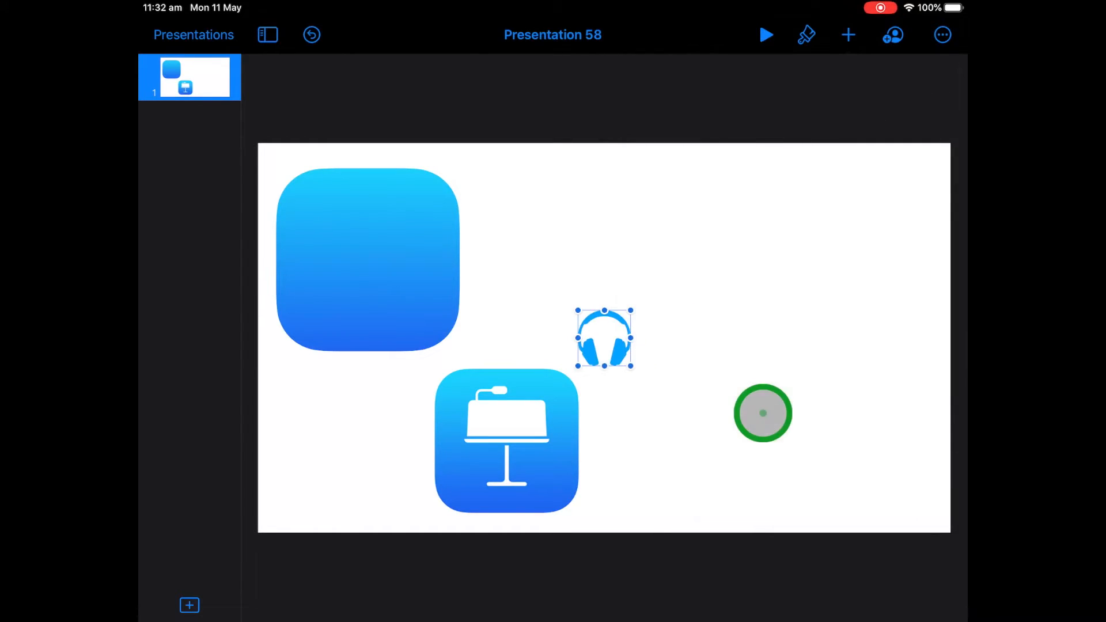
Move the headphones onto the rounded square and enlarge them to fill it.
{"action": "left_click_drag", "start_coordinate": [762, 414], "coordinate": [599, 366]}
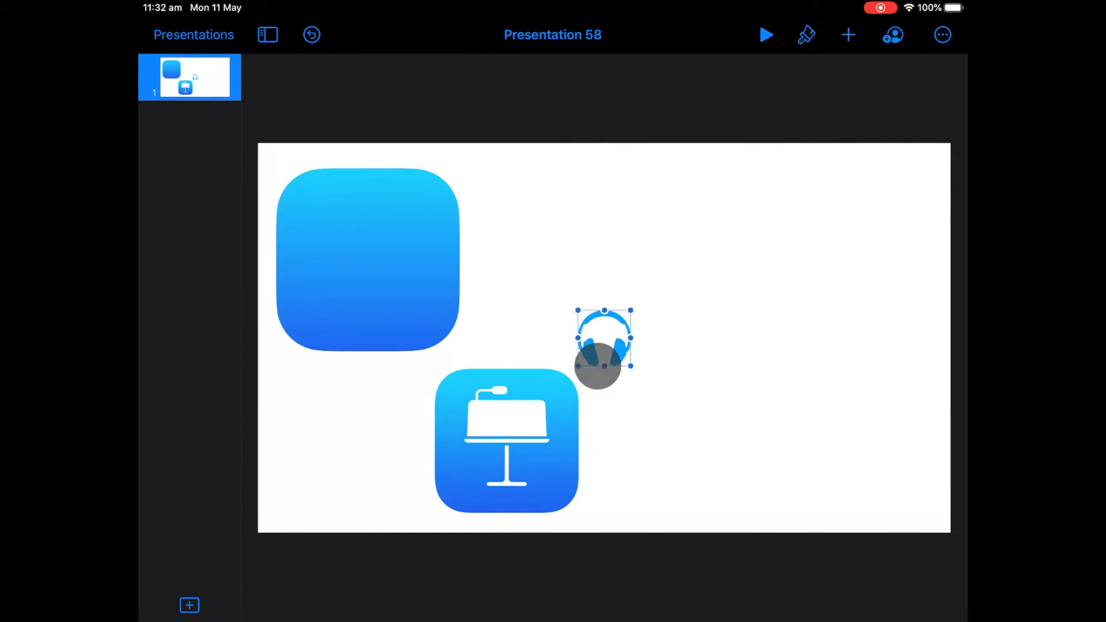
{"action": "left_click_drag", "start_coordinate": [604, 345], "coordinate": [474, 271]}
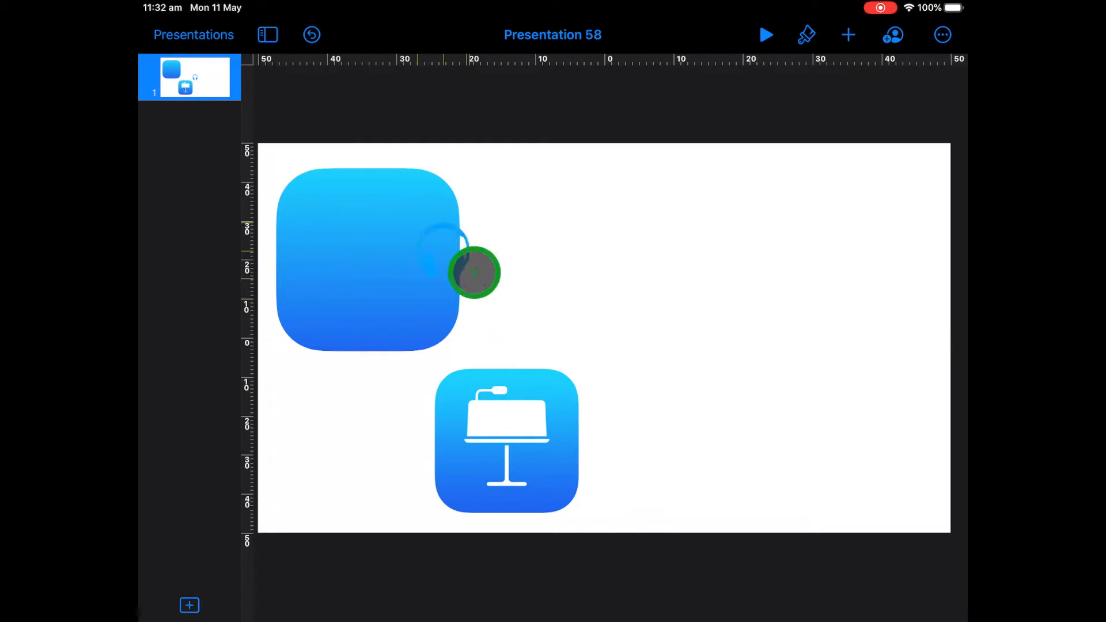
{"action": "left_click_drag", "start_coordinate": [474, 273], "coordinate": [384, 265]}
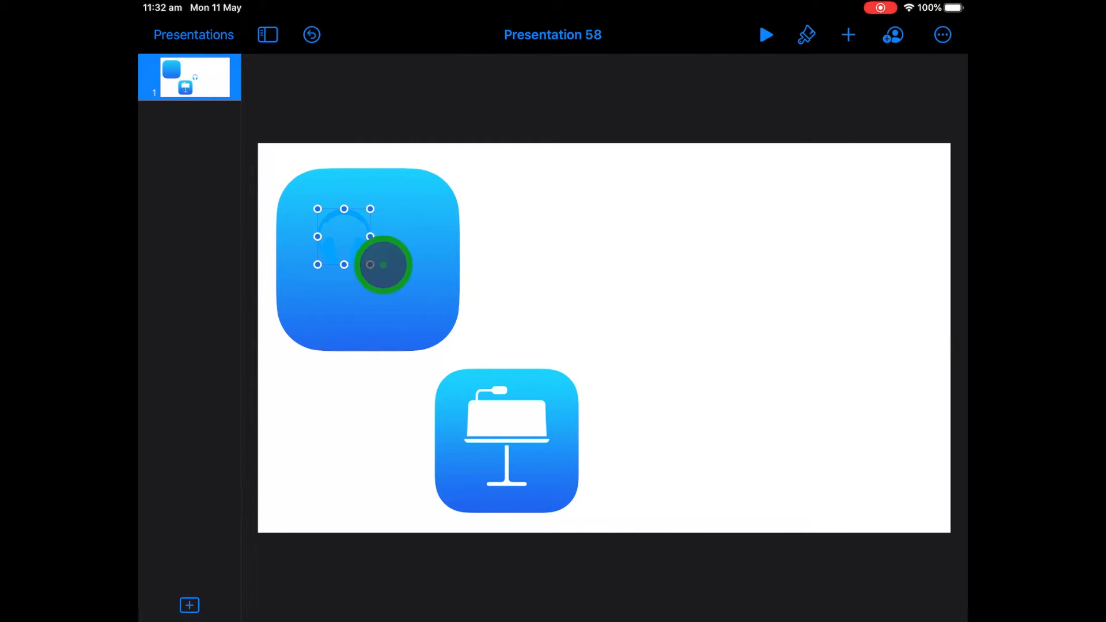
{"action": "left_click_drag", "start_coordinate": [370, 264], "coordinate": [424, 323]}
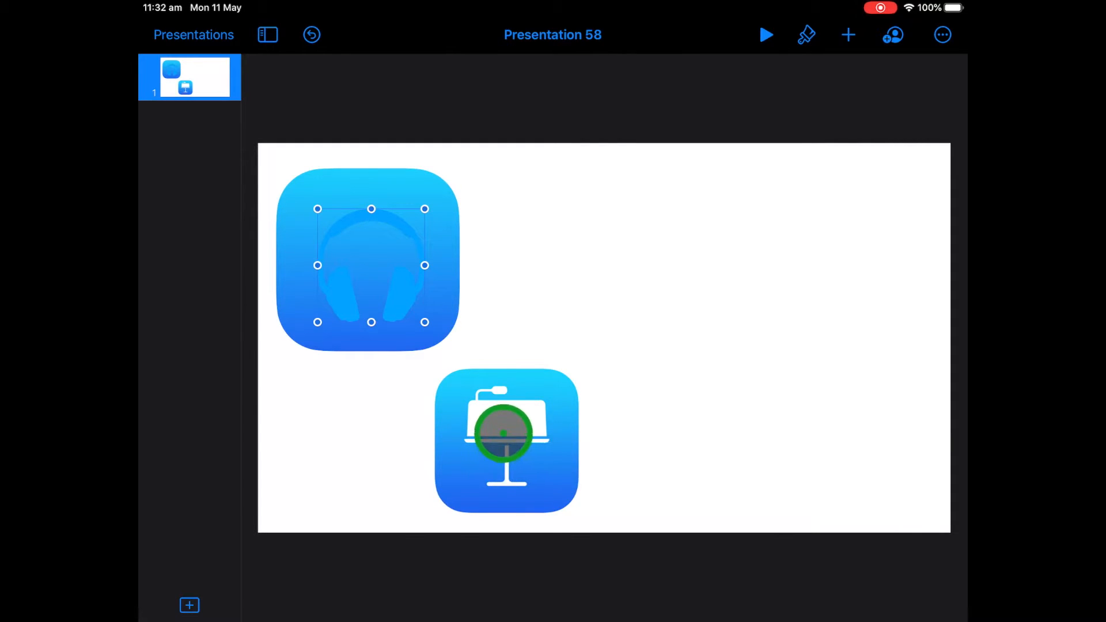
{"action": "left_click_drag", "start_coordinate": [502, 430], "coordinate": [540, 444]}
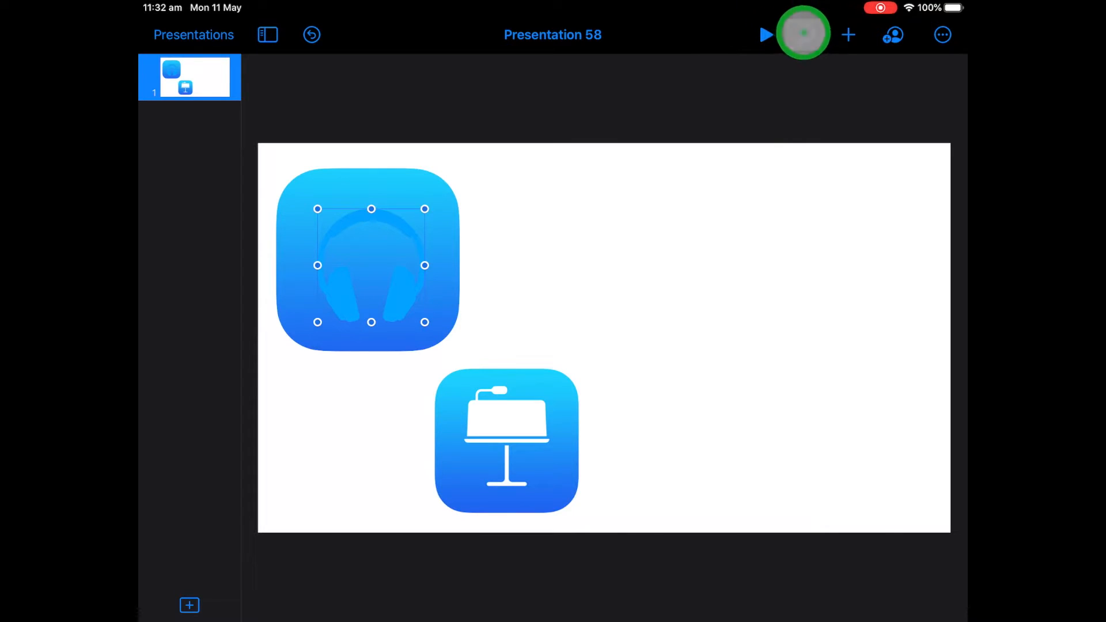
Set the headphones shape's fill colour to white.
{"action": "left_click", "coordinate": [805, 35]}
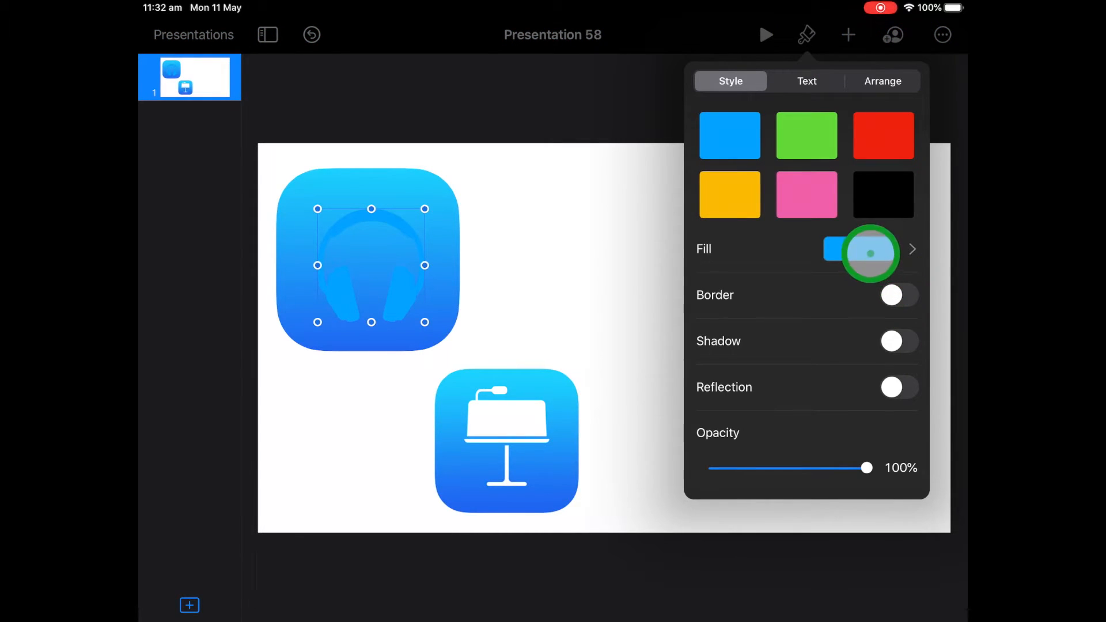
{"action": "left_click", "coordinate": [867, 252]}
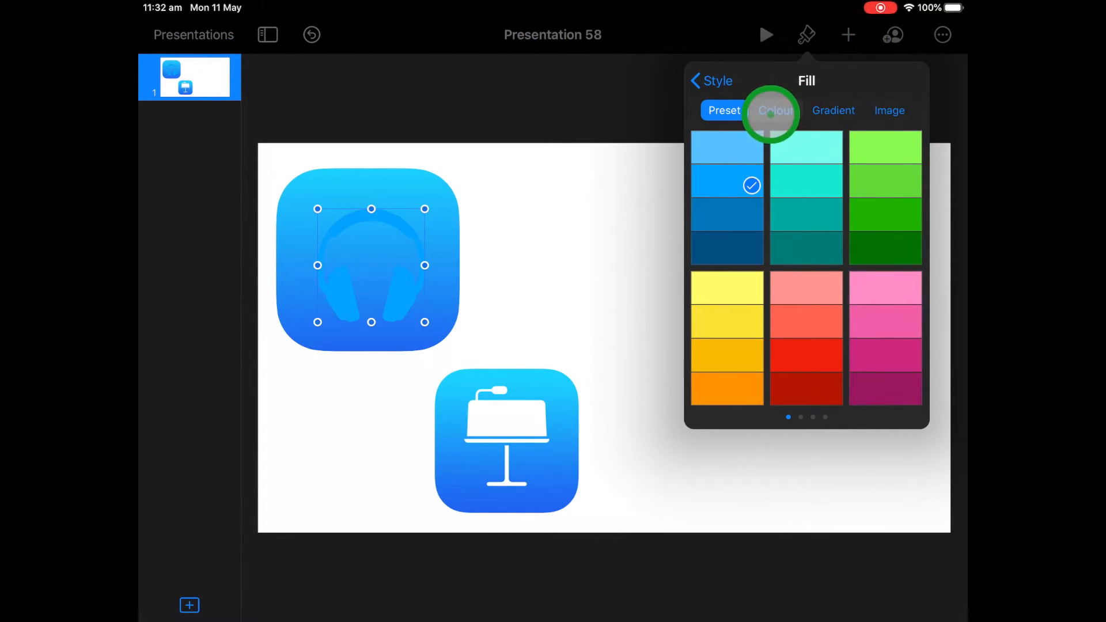
{"action": "left_click", "coordinate": [776, 110]}
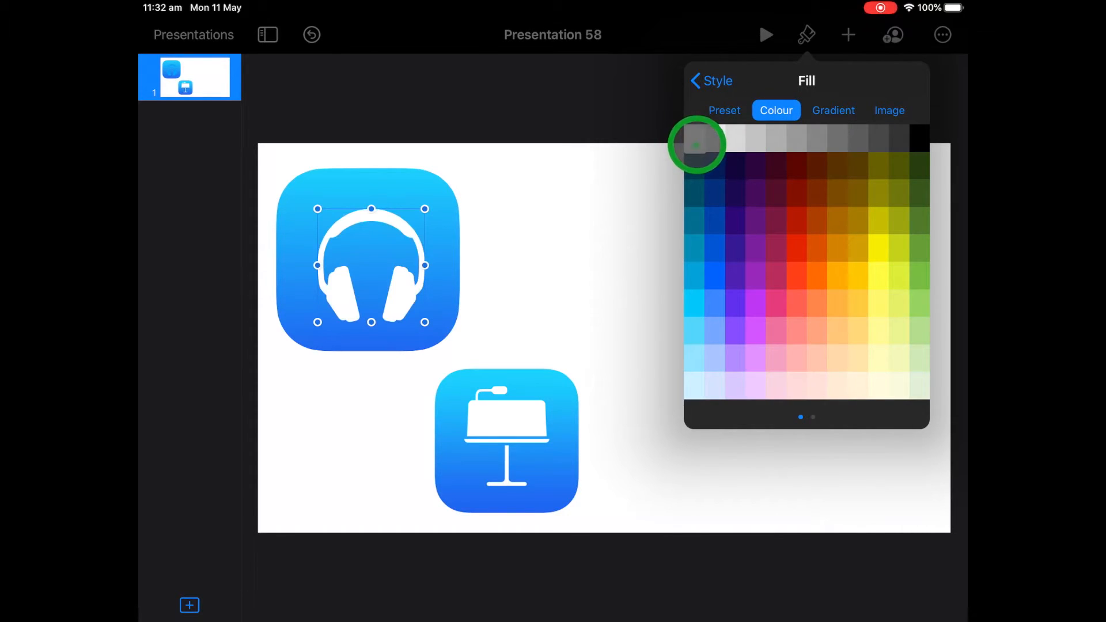
{"action": "left_click", "coordinate": [696, 144]}
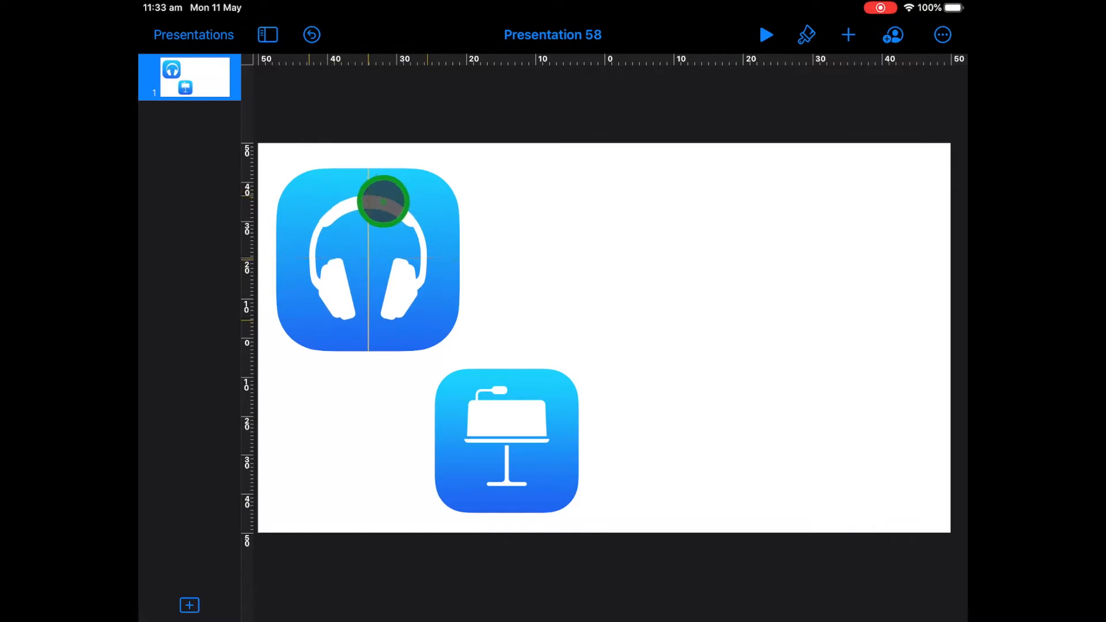
Centre the headphones on the square, group both shapes, and reposition the grouped icon.
{"action": "left_click_drag", "start_coordinate": [383, 201], "coordinate": [638, 240]}
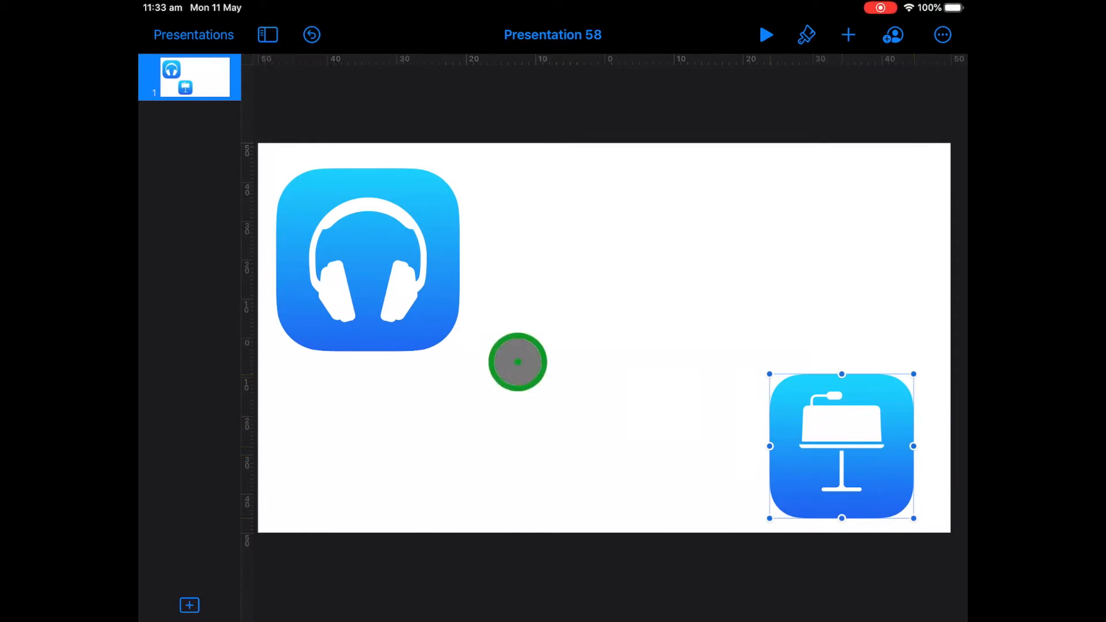
{"action": "left_click_drag", "start_coordinate": [517, 361], "coordinate": [416, 245]}
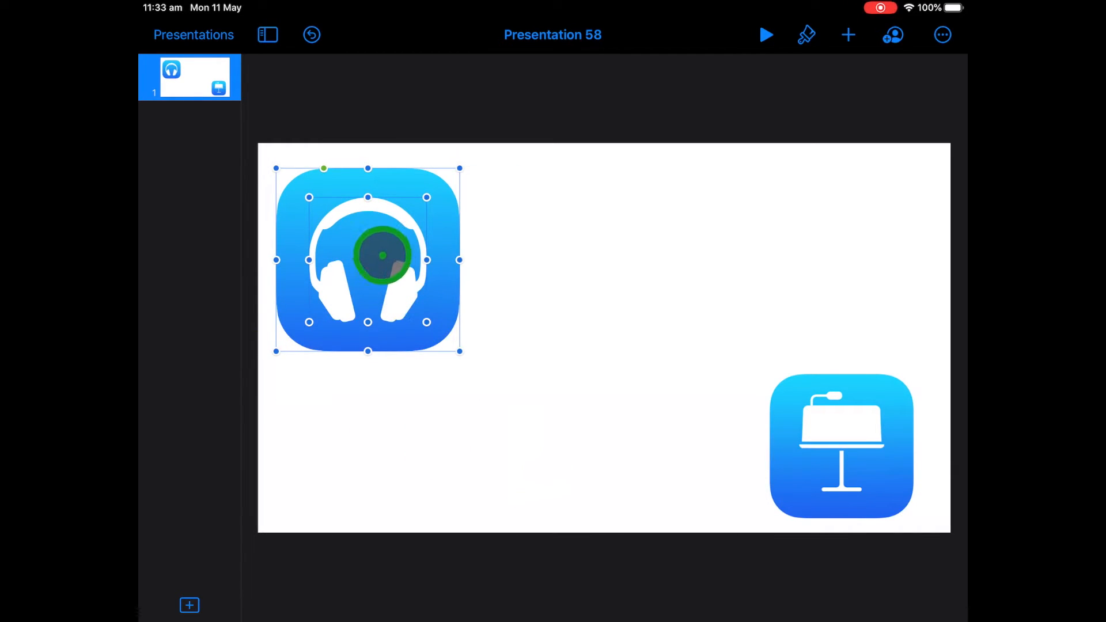
{"action": "right_click", "coordinate": [384, 259]}
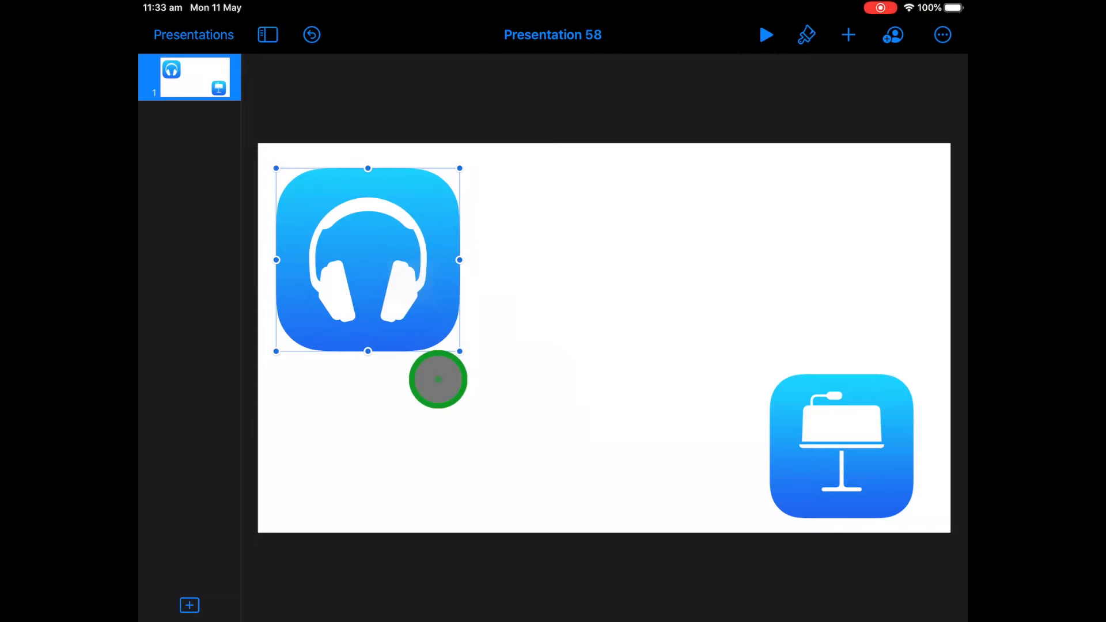
{"action": "left_click_drag", "start_coordinate": [437, 379], "coordinate": [352, 275]}
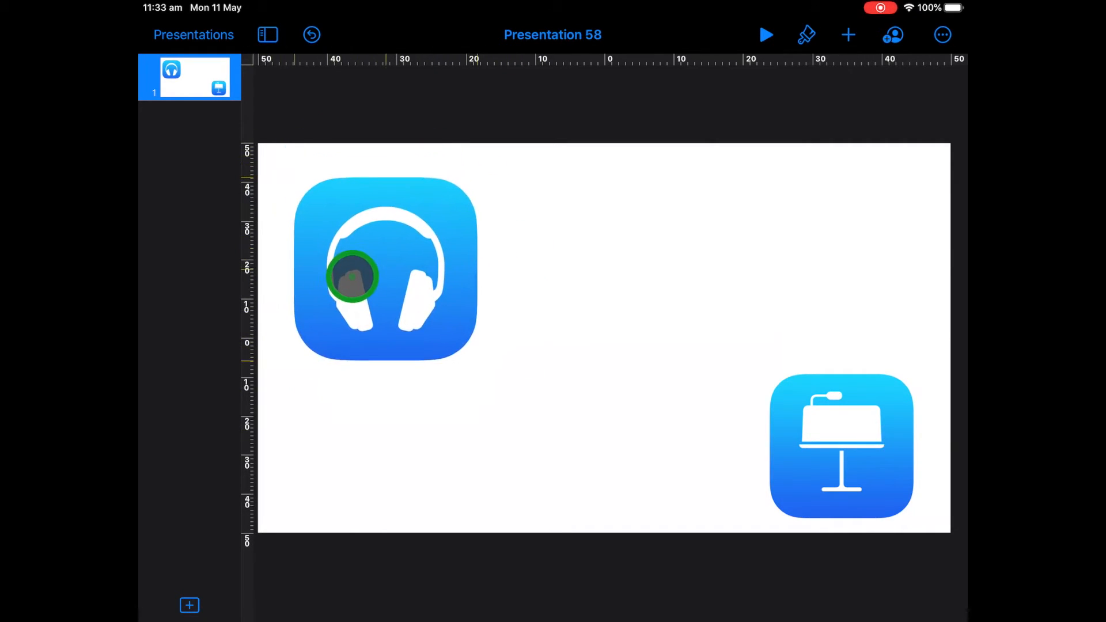
{"action": "left_click_drag", "start_coordinate": [353, 275], "coordinate": [438, 304]}
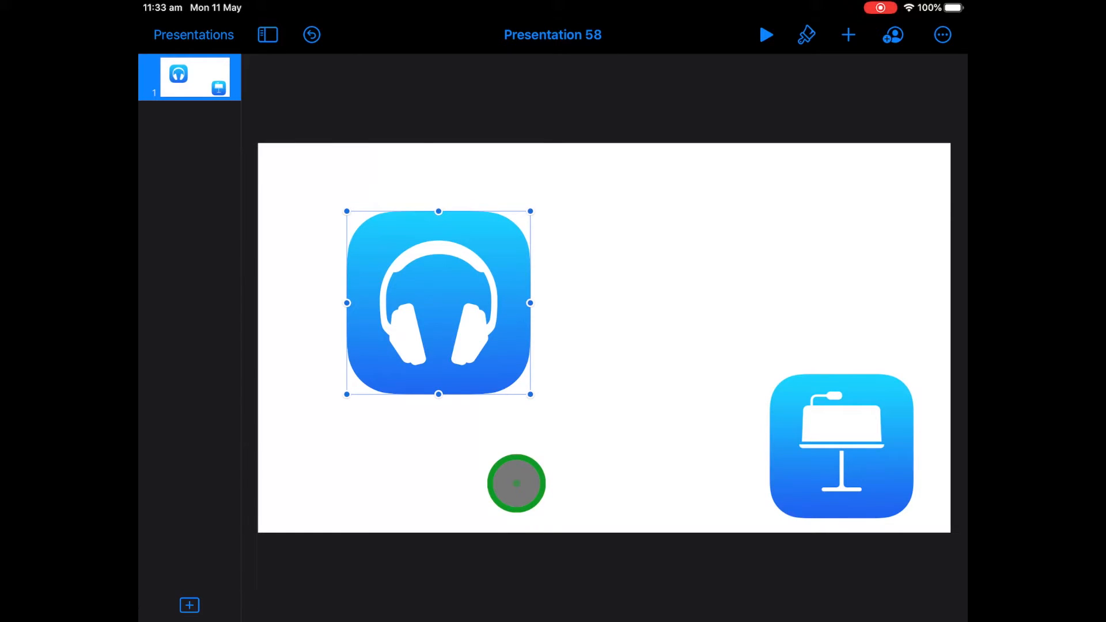
{"action": "left_click", "coordinate": [841, 447]}
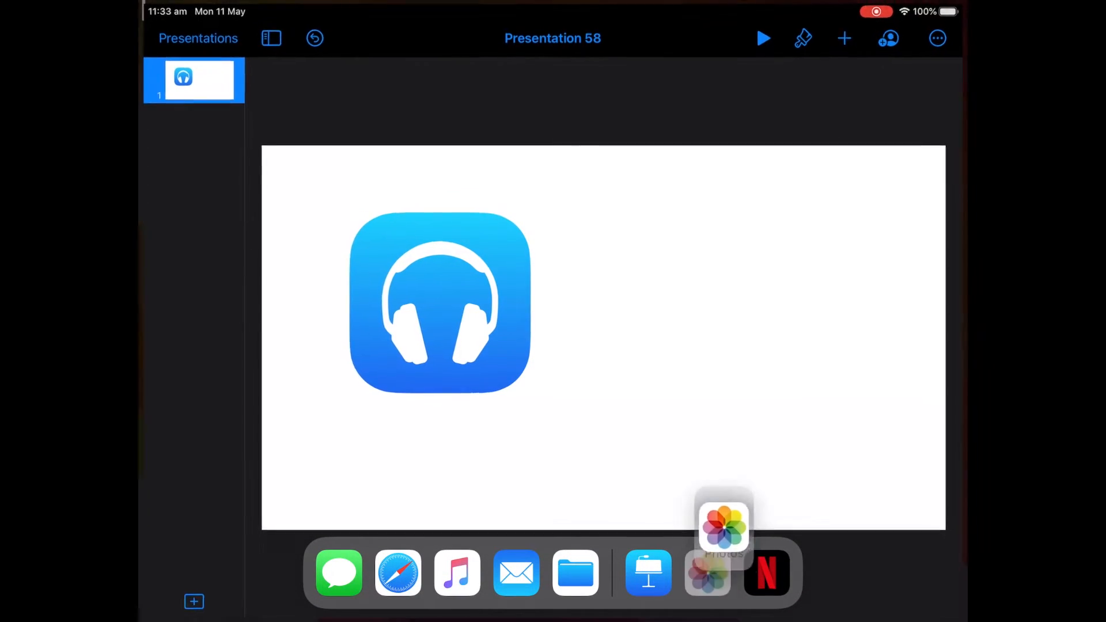
Open Photos in Slide Over to browse Recent, then dismiss it.
{"action": "left_click", "coordinate": [723, 528]}
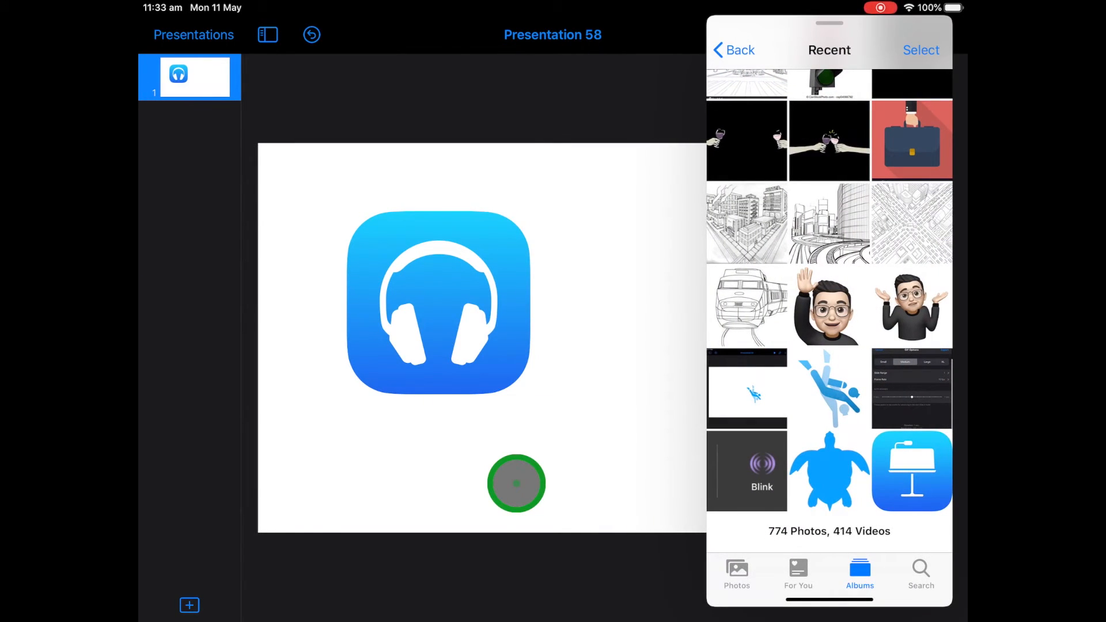
{"action": "left_click", "coordinate": [733, 51]}
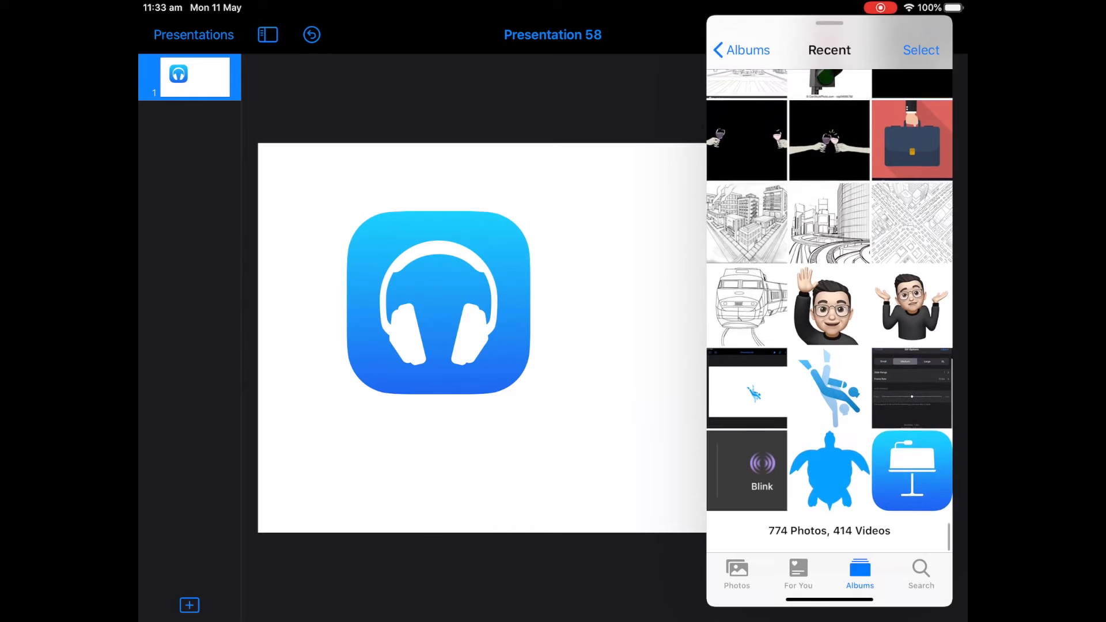
{"action": "left_click", "coordinate": [437, 303]}
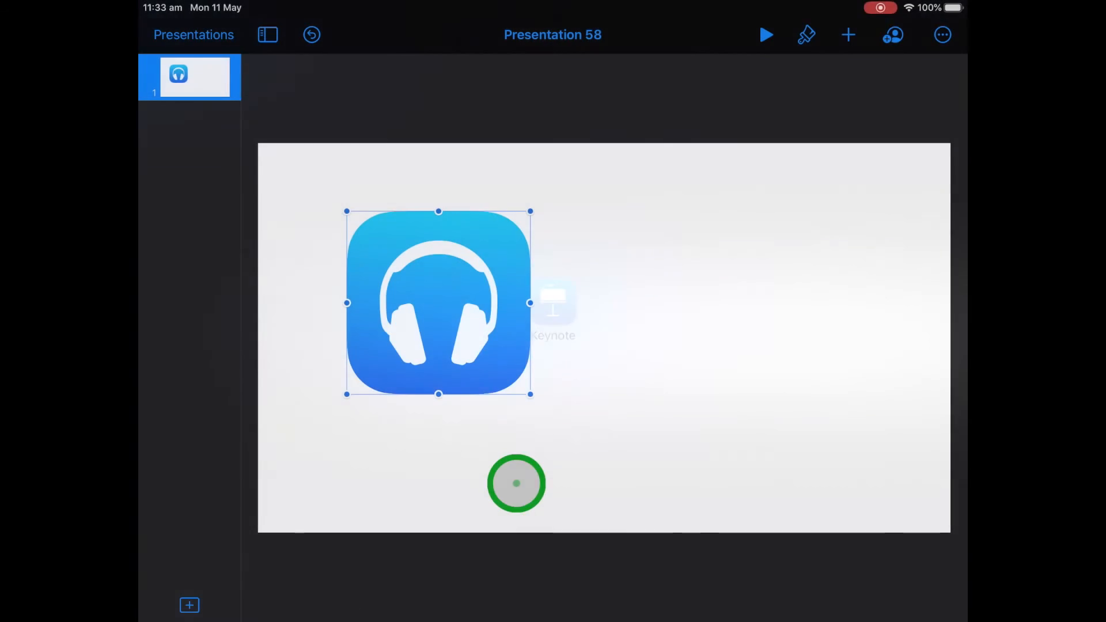
Deselect the icon and give the slide background a yellow-to-blue gradient.
{"action": "left_click_drag", "start_coordinate": [515, 483], "coordinate": [419, 471]}
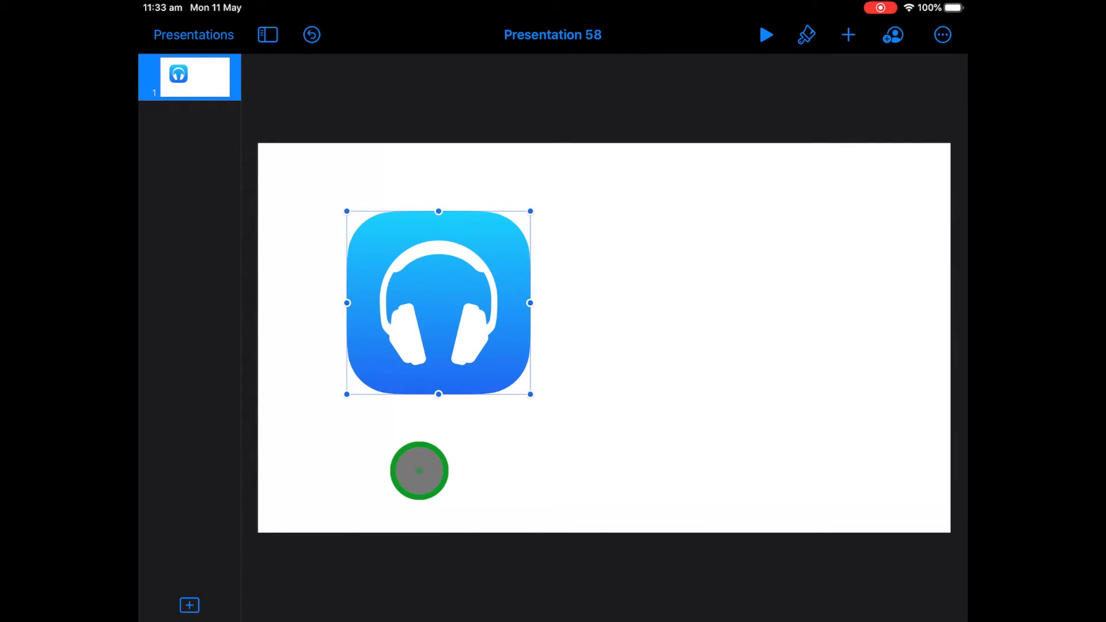
{"action": "left_click", "coordinate": [806, 34]}
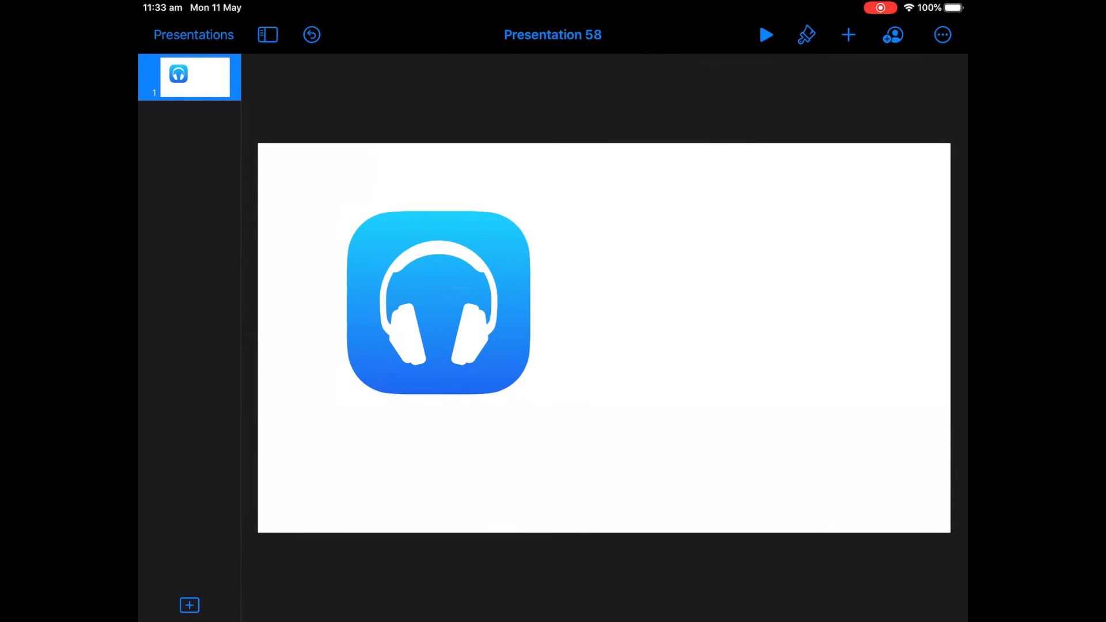
{"action": "left_click", "coordinate": [806, 34]}
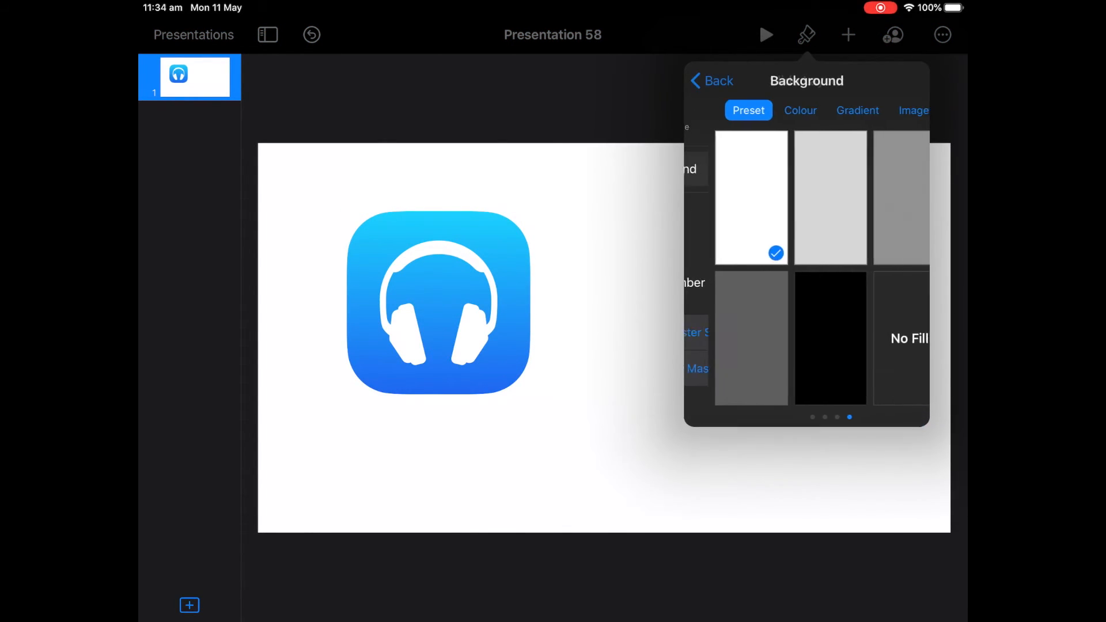
{"action": "left_click", "coordinate": [857, 110]}
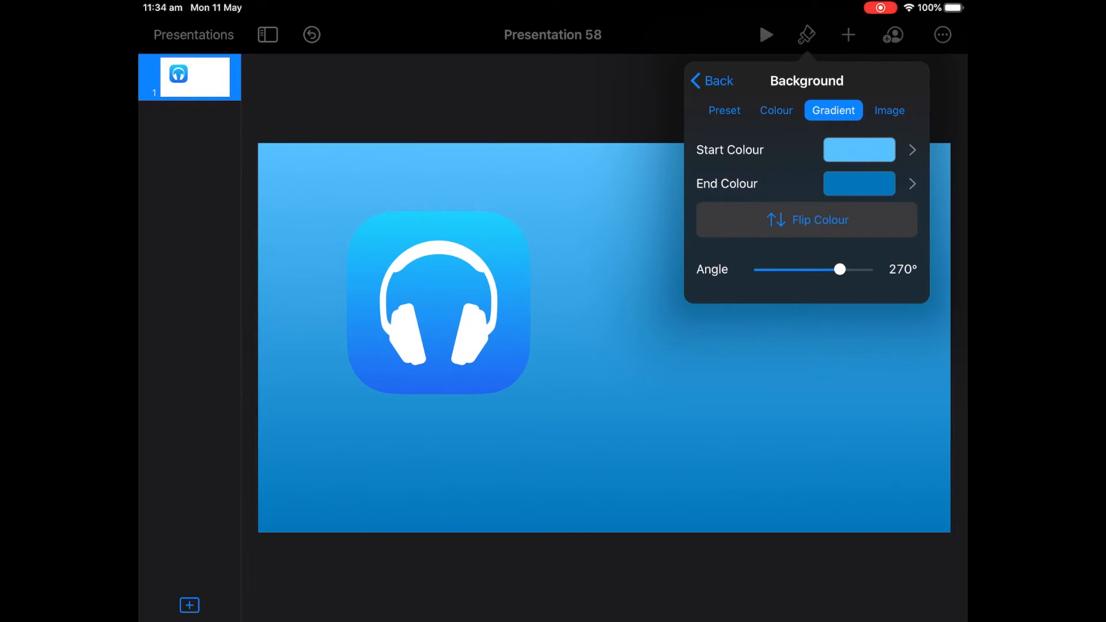
{"action": "left_click", "coordinate": [858, 150]}
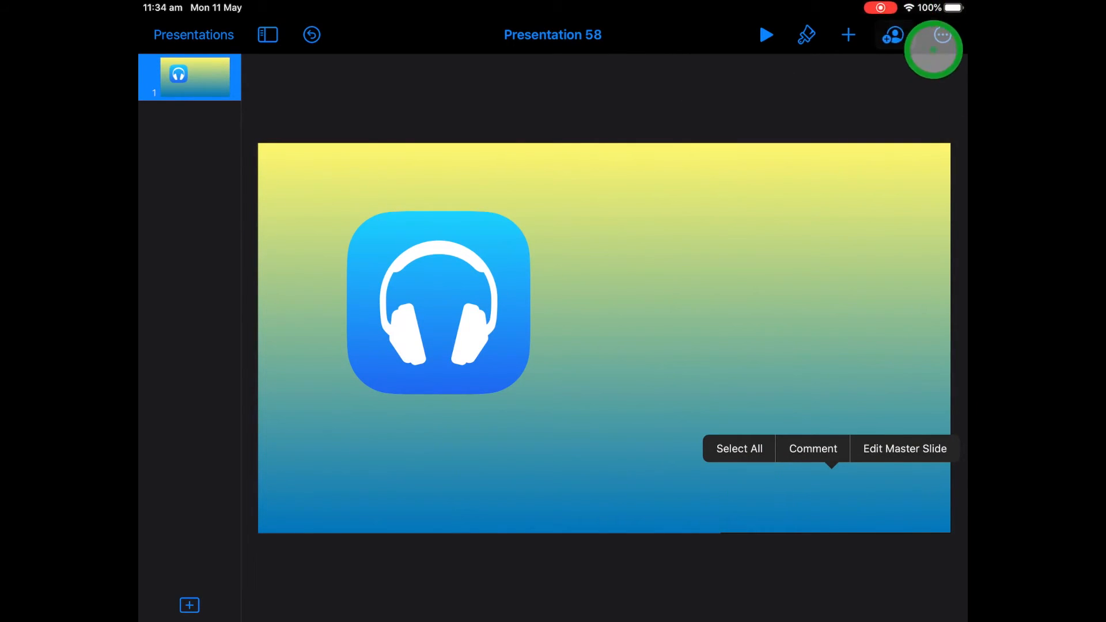
Insert the saved headphones image from Recent photos and drag it beside the icon.
{"action": "left_click", "coordinate": [847, 34]}
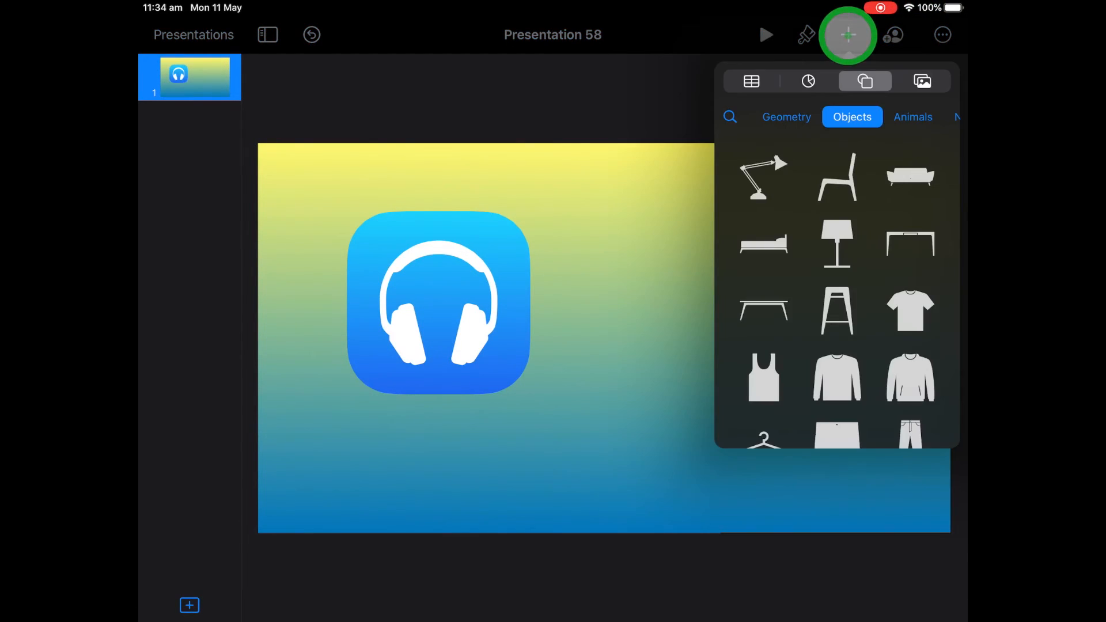
{"action": "left_click", "coordinate": [921, 80]}
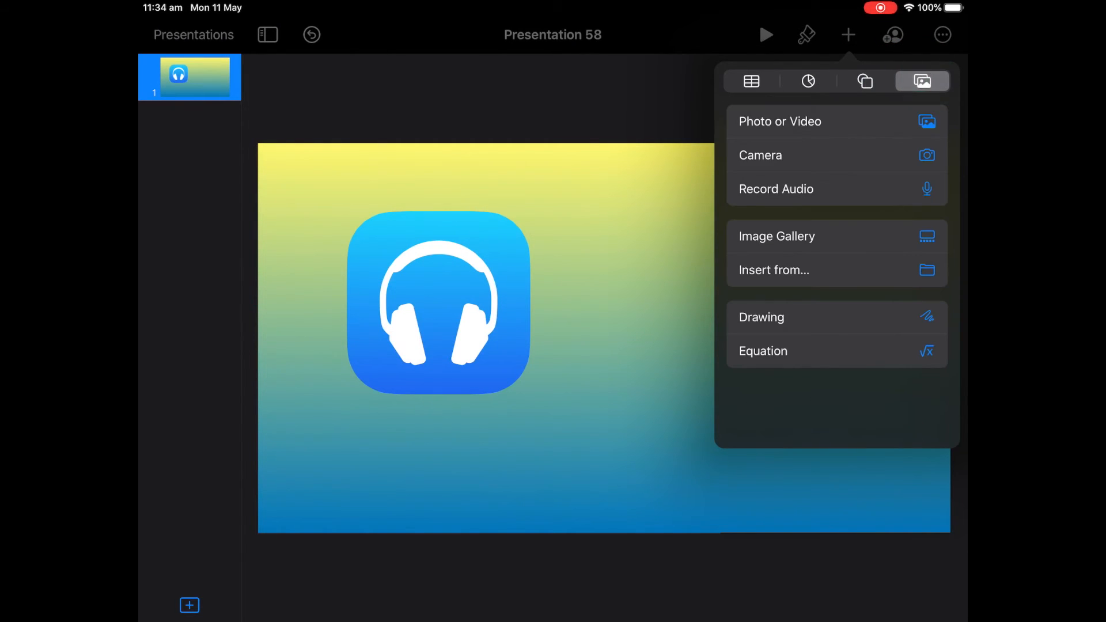
{"action": "left_click", "coordinate": [780, 120]}
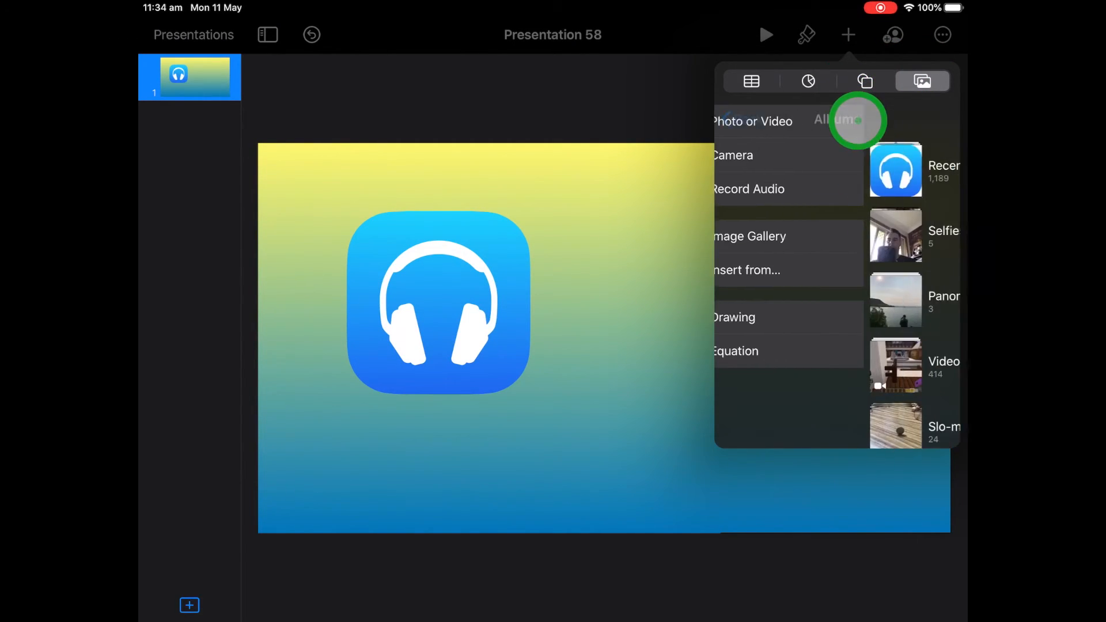
{"action": "left_click", "coordinate": [853, 120]}
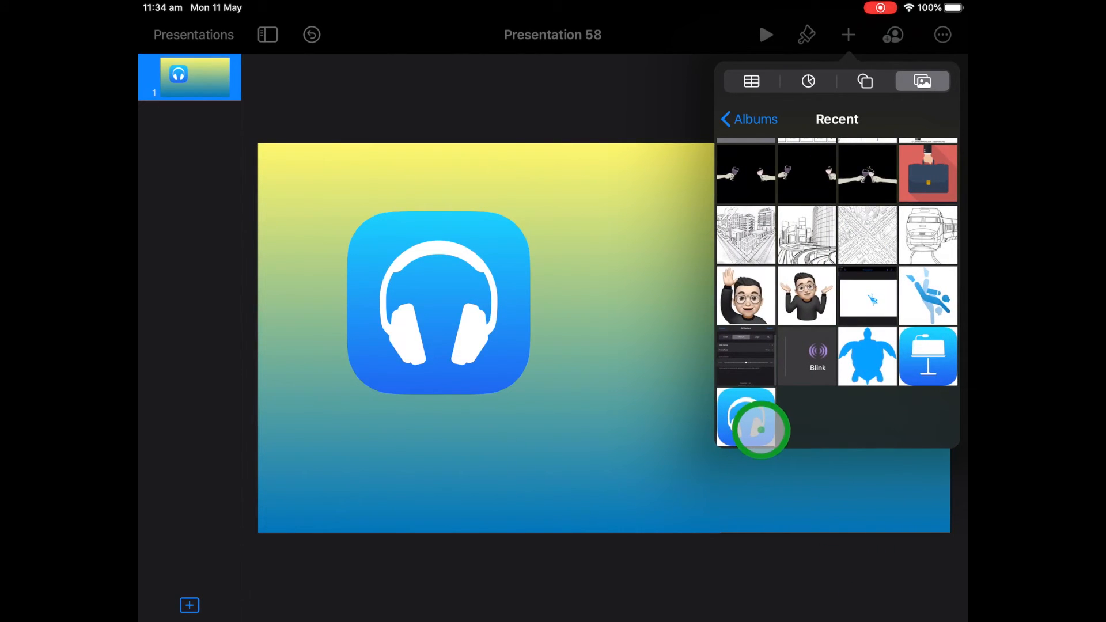
{"action": "left_click", "coordinate": [745, 420]}
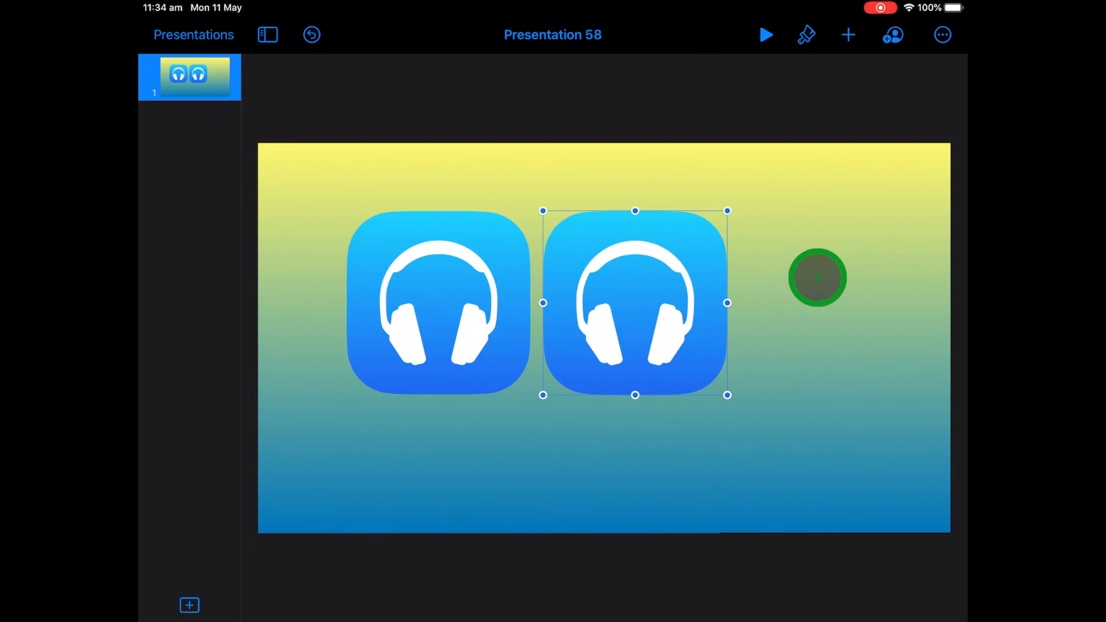
{"action": "left_click_drag", "start_coordinate": [816, 277], "coordinate": [894, 312]}
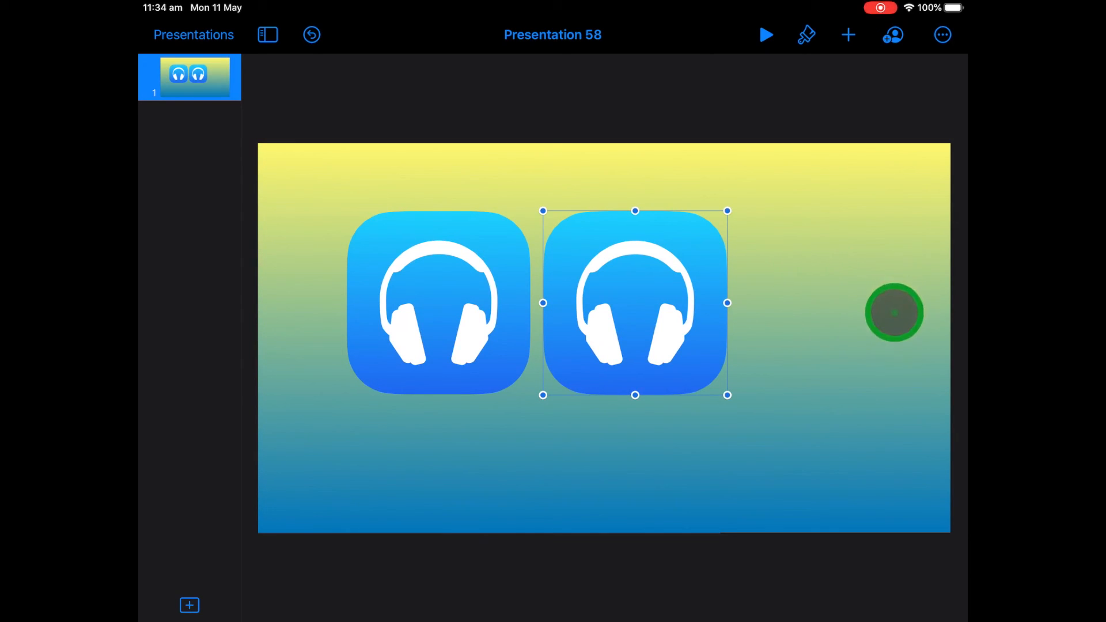